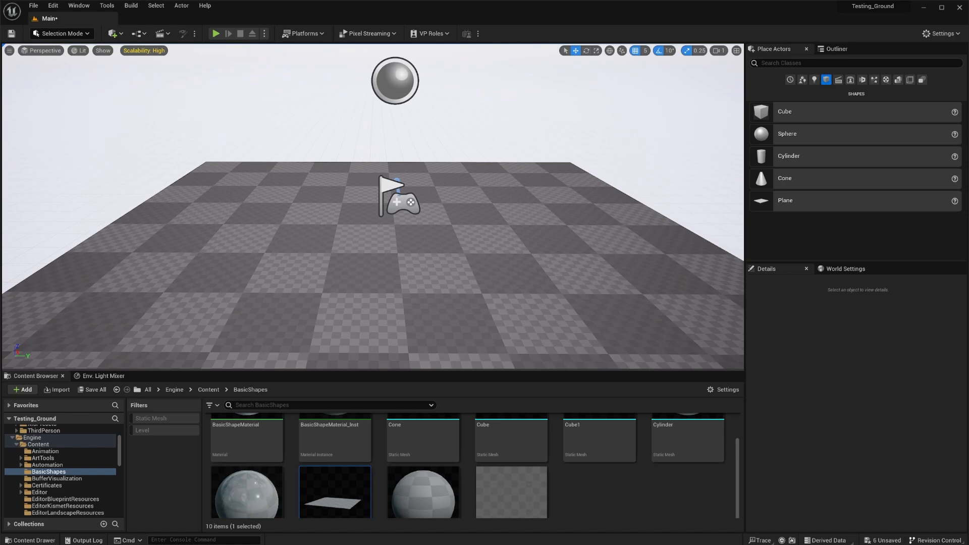
pyautogui.moveTo(786, 150)
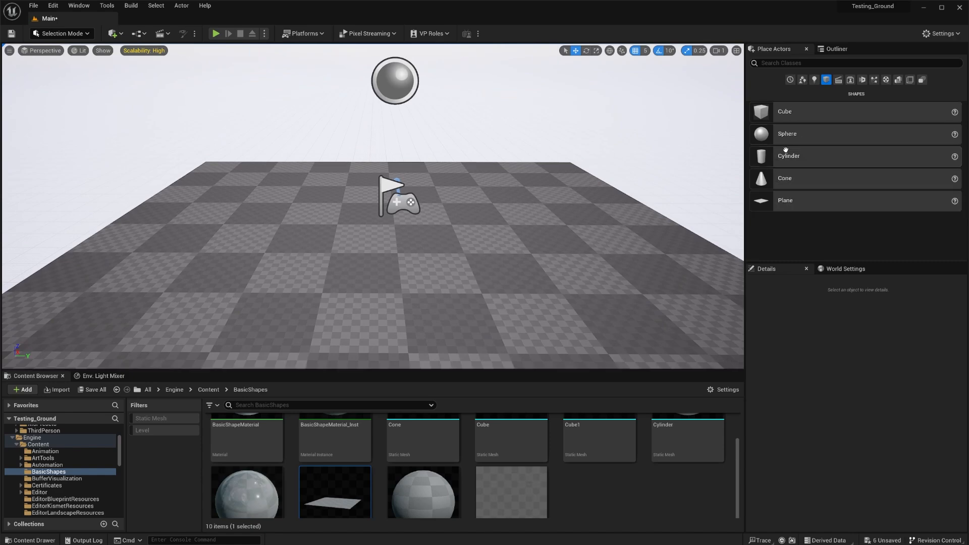
pyautogui.moveTo(847, 115)
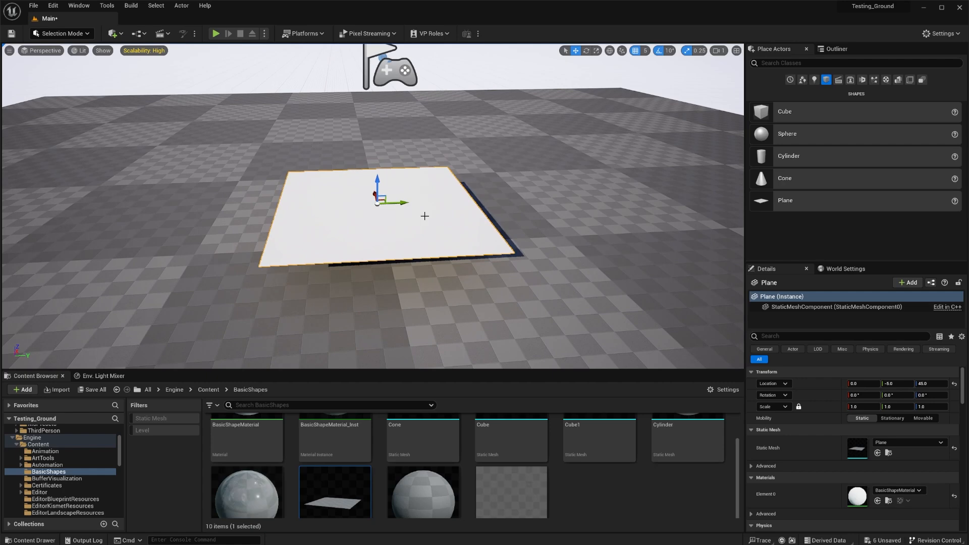
pyautogui.moveTo(332, 250)
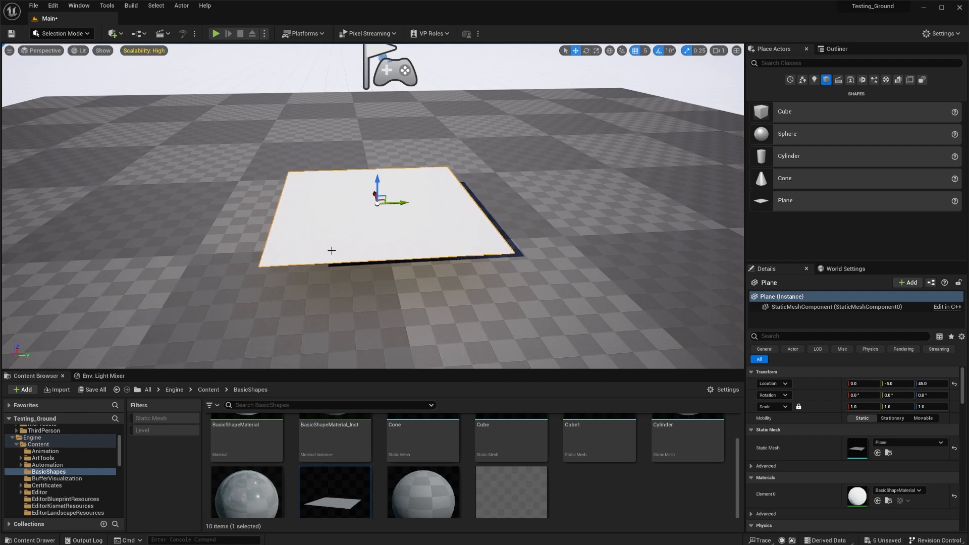
# Locate the engine Plane mesh among the project assets and duplicate it.
pyautogui.click(33, 435)
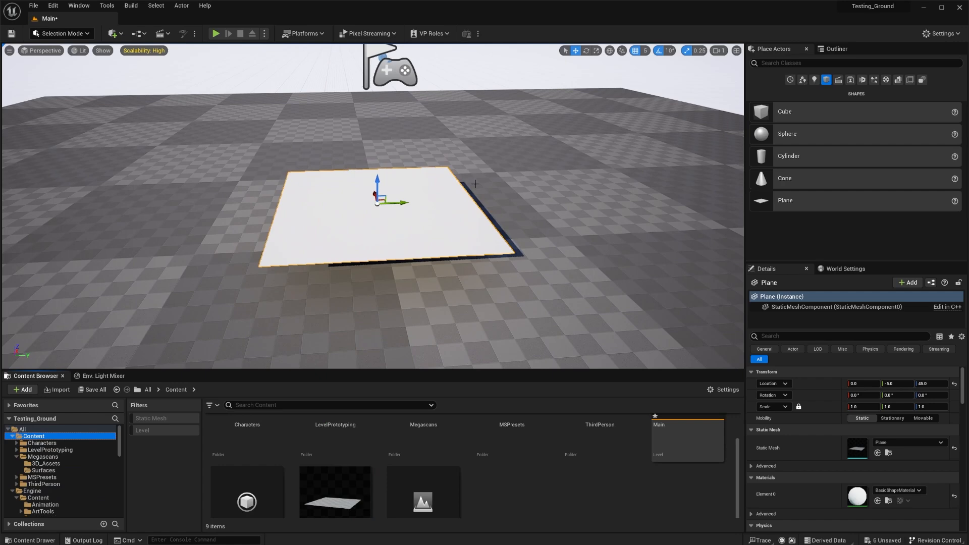
pyautogui.moveTo(888, 453)
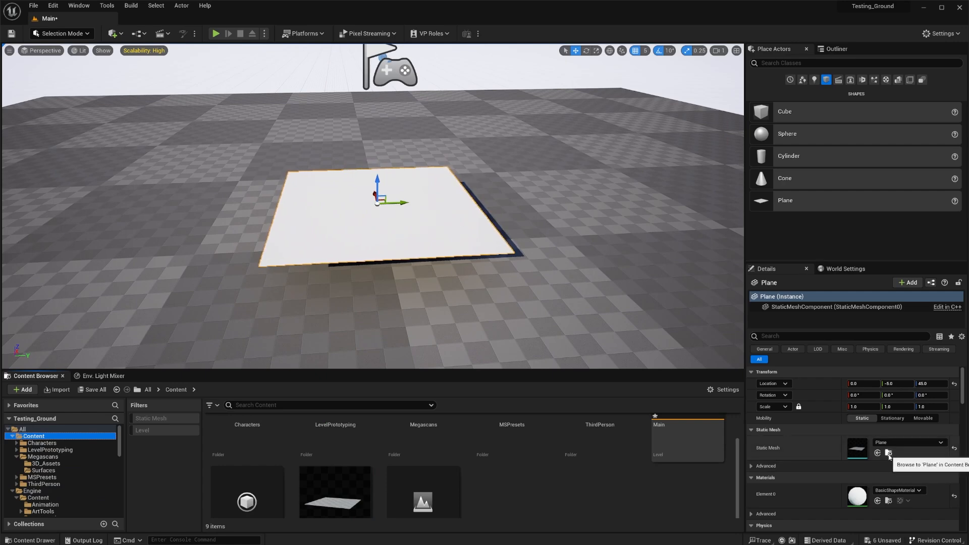
pyautogui.click(889, 453)
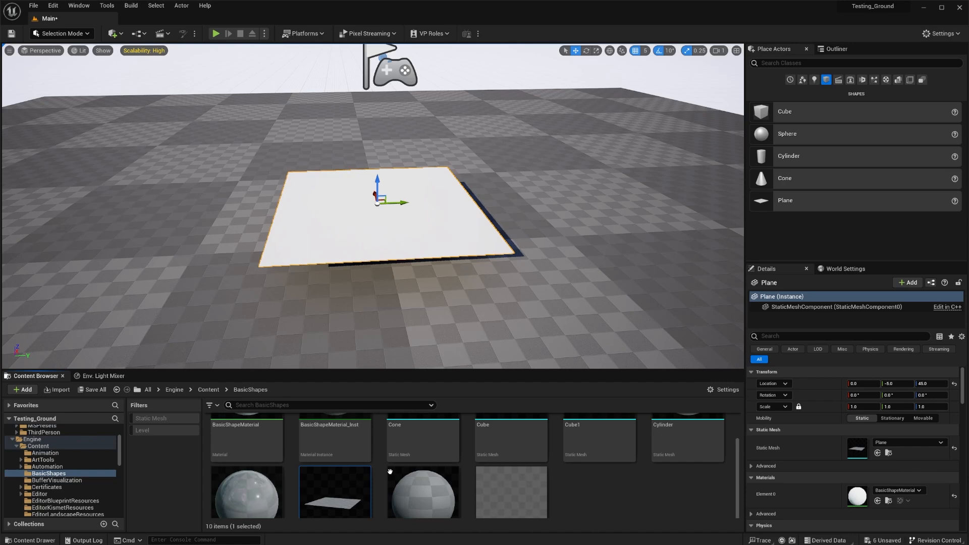
pyautogui.scroll(-3)
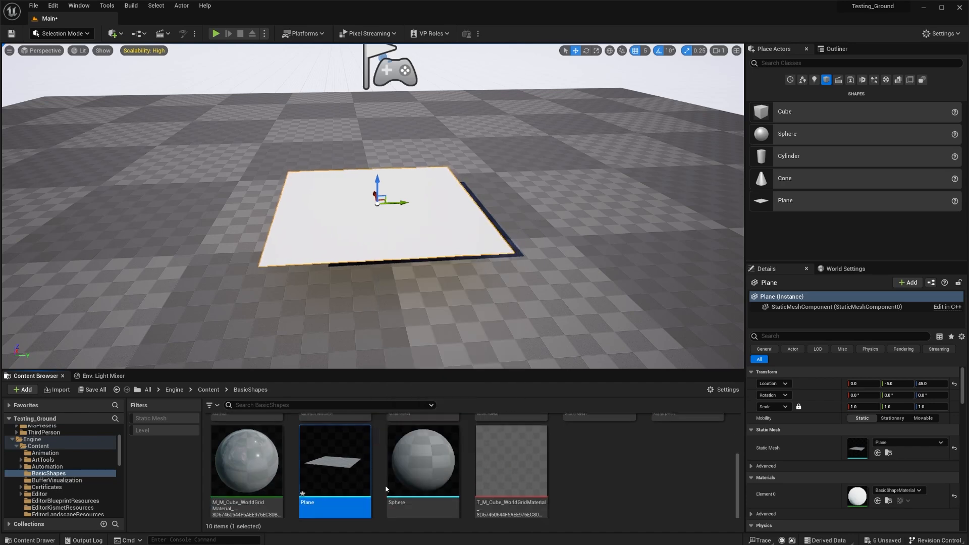
pyautogui.rightClick(334, 460)
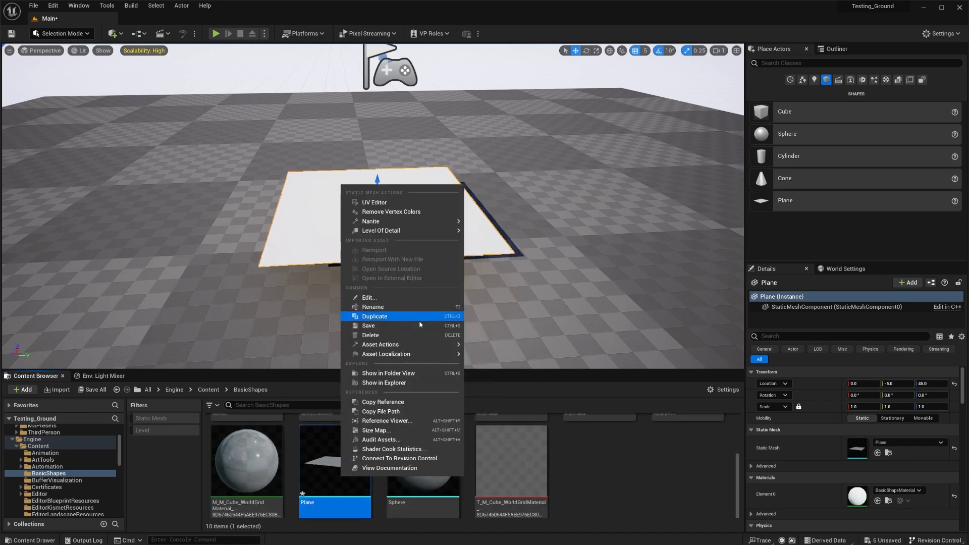
pyautogui.click(375, 316)
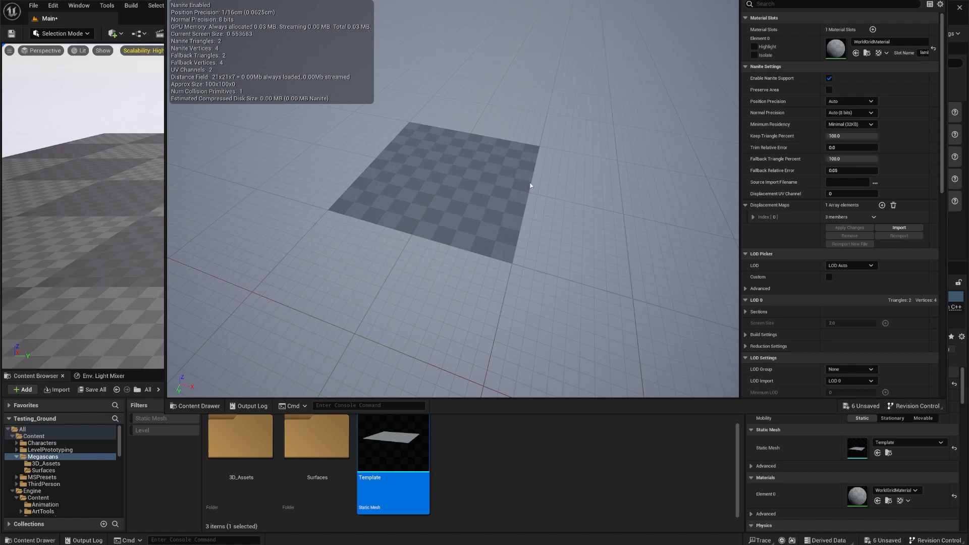
# Open the Template mesh in the Static Mesh Editor and collapse Displacement Maps.
pyautogui.doubleClick(393, 442)
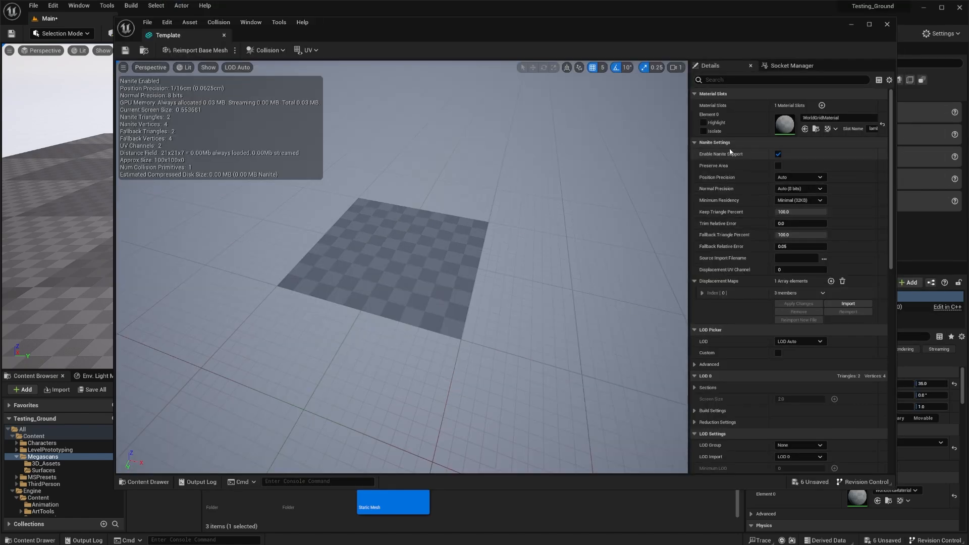
pyautogui.click(694, 281)
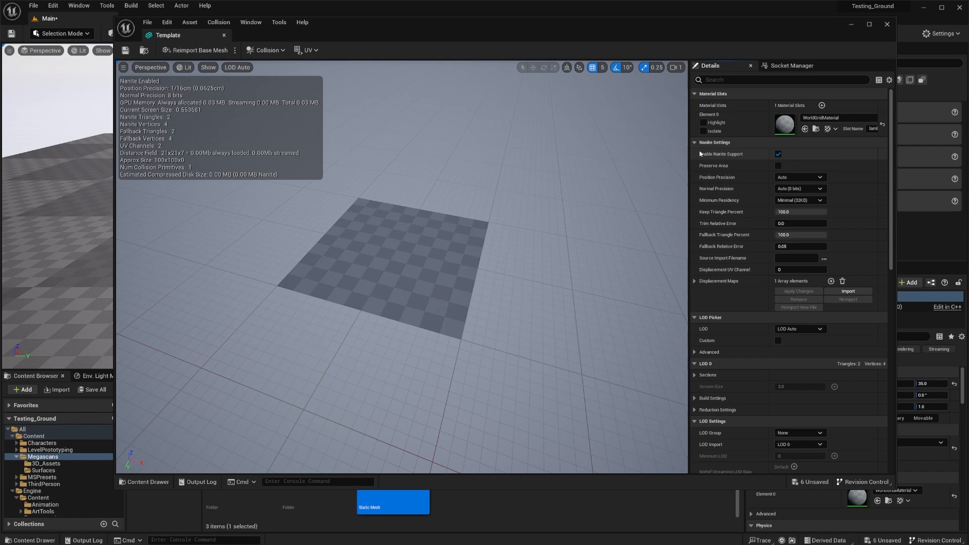
pyautogui.moveTo(874, 151)
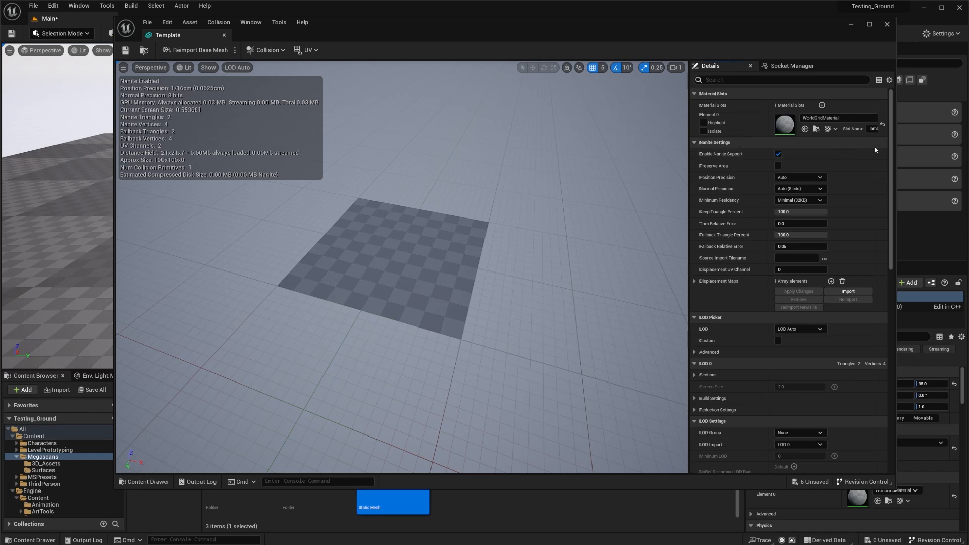
pyautogui.moveTo(714, 302)
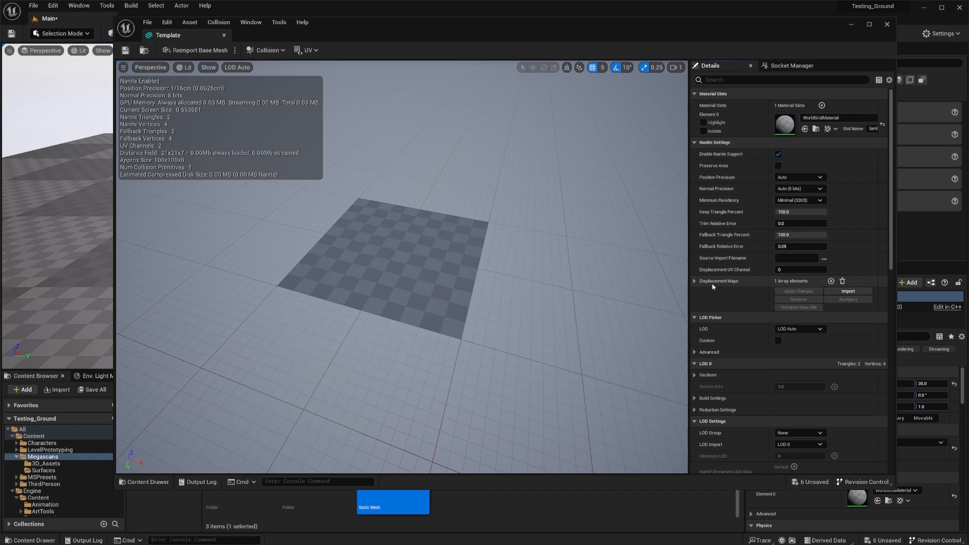
pyautogui.moveTo(710, 287)
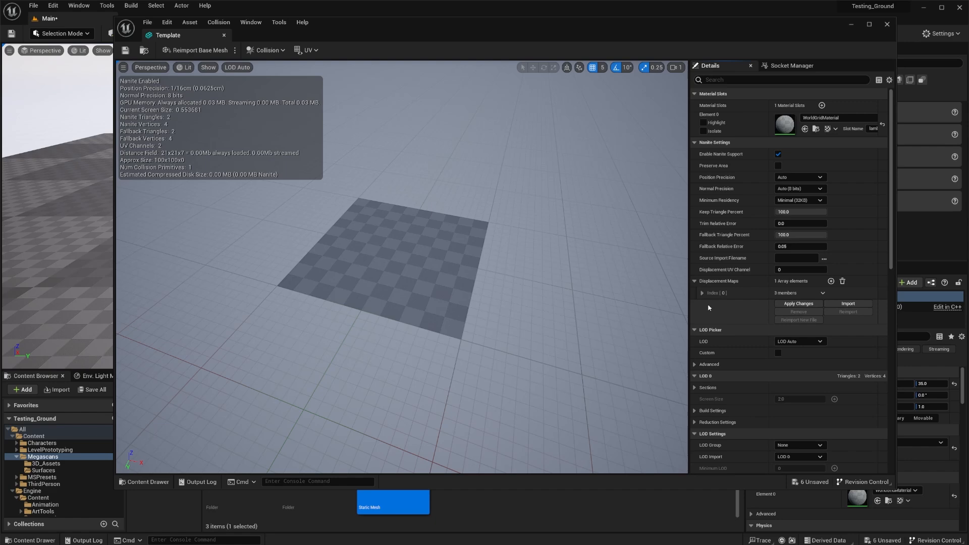
# Expand Displacement Maps index [0] to show texture, magnitude and center fields.
pyautogui.click(701, 292)
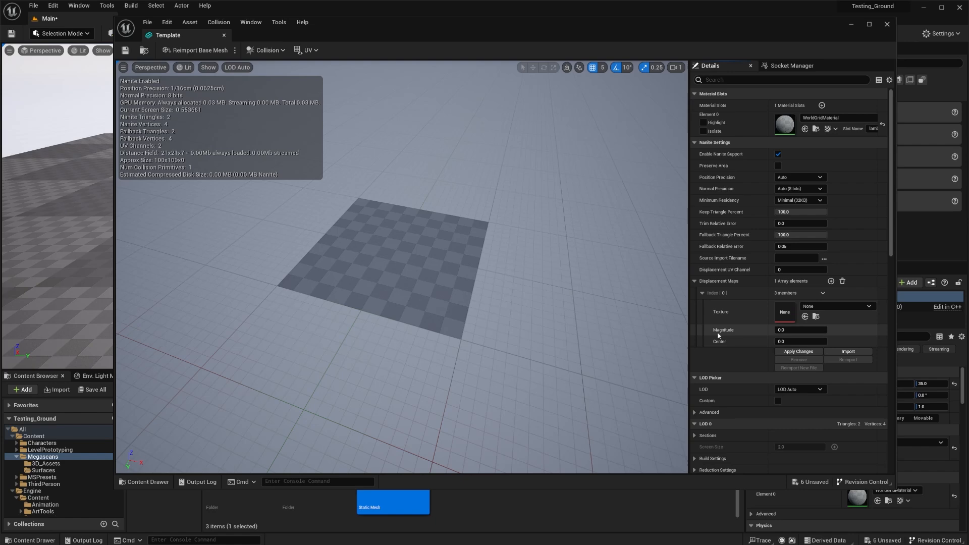
pyautogui.moveTo(777, 338)
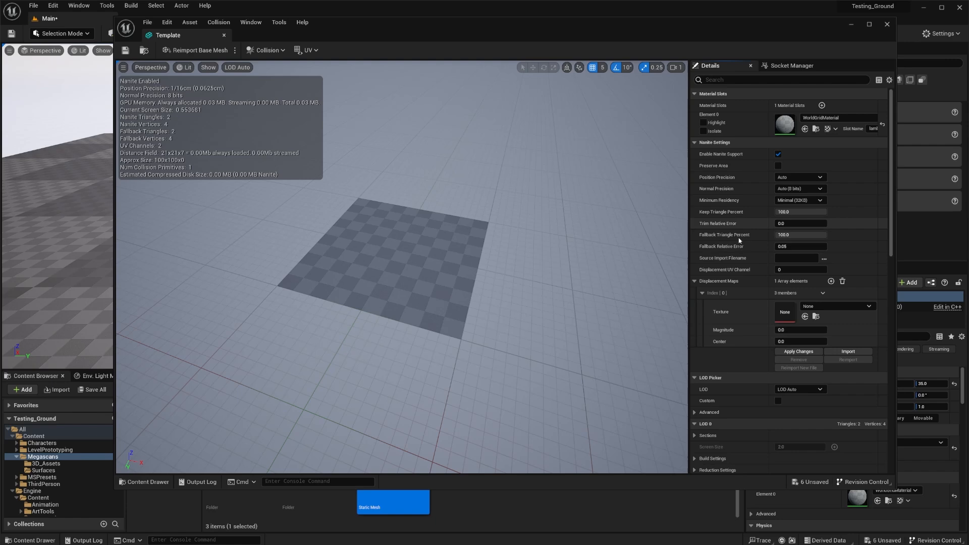
pyautogui.moveTo(762, 233)
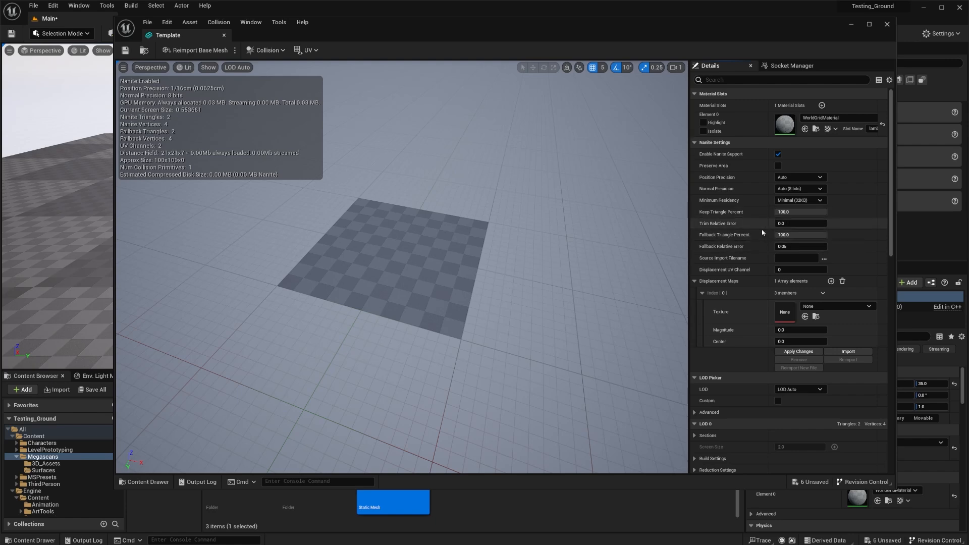
pyautogui.moveTo(729, 224)
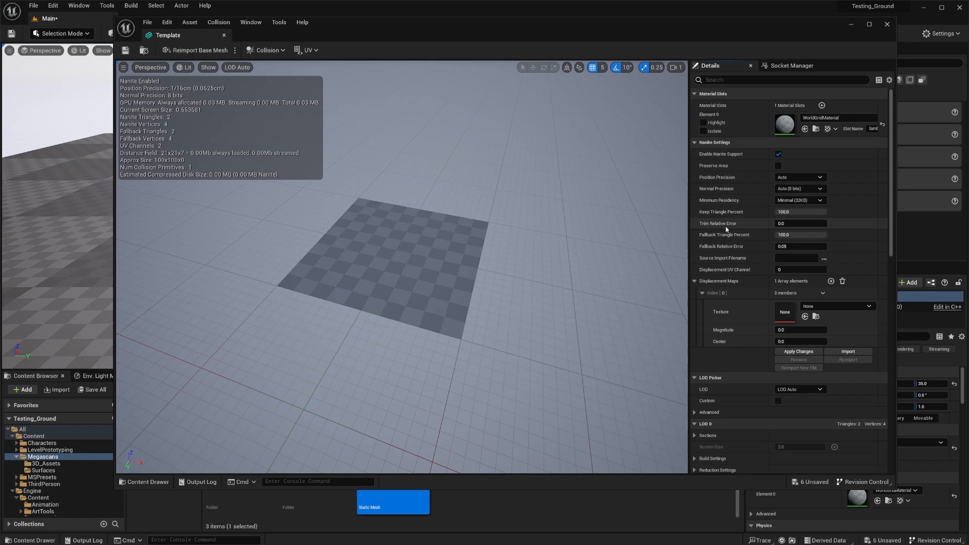
pyautogui.moveTo(720, 223)
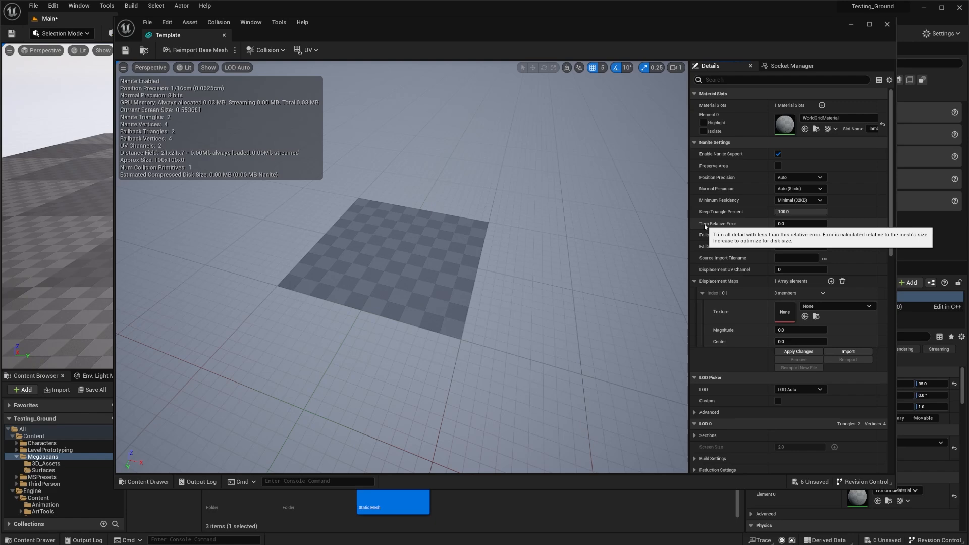
pyautogui.moveTo(640, 145)
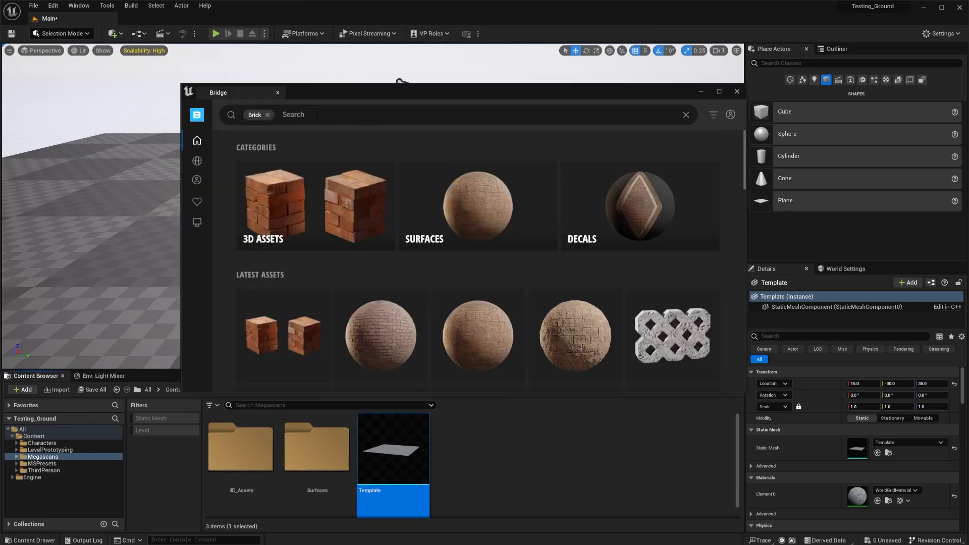
# Search 'wall pla' in Bridge and download Damaged Brick Wall Plaster at highest quality.
pyautogui.click(267, 115)
pyautogui.write('brick')
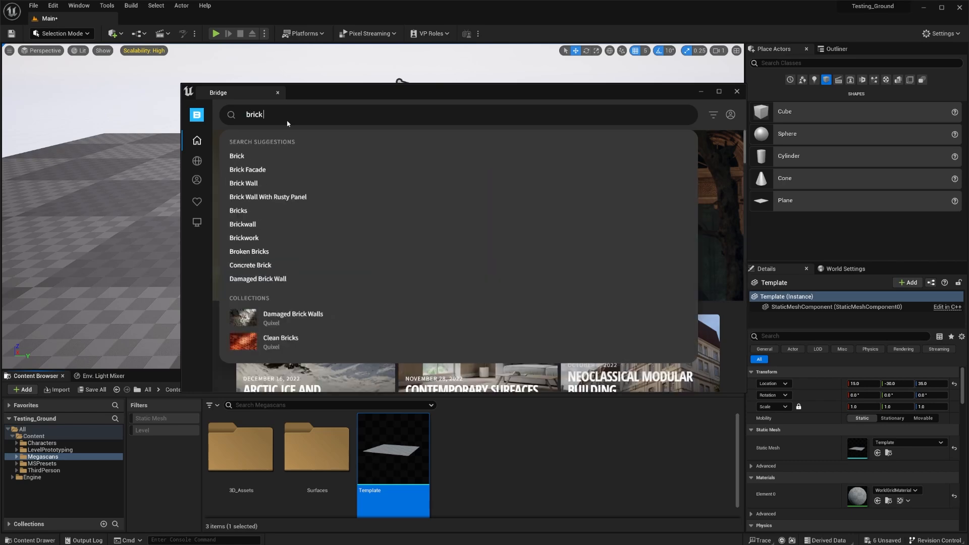
pyautogui.write('wall pla')
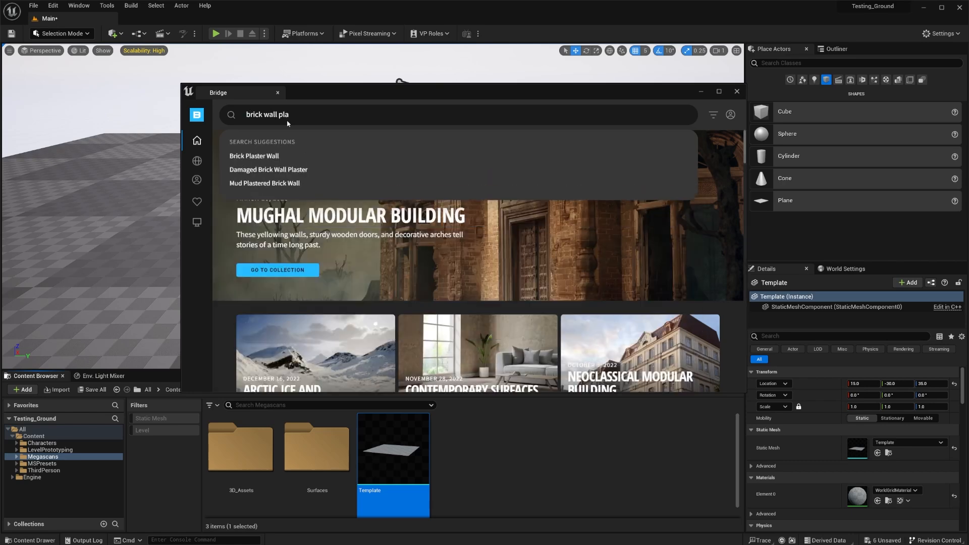
pyautogui.click(268, 170)
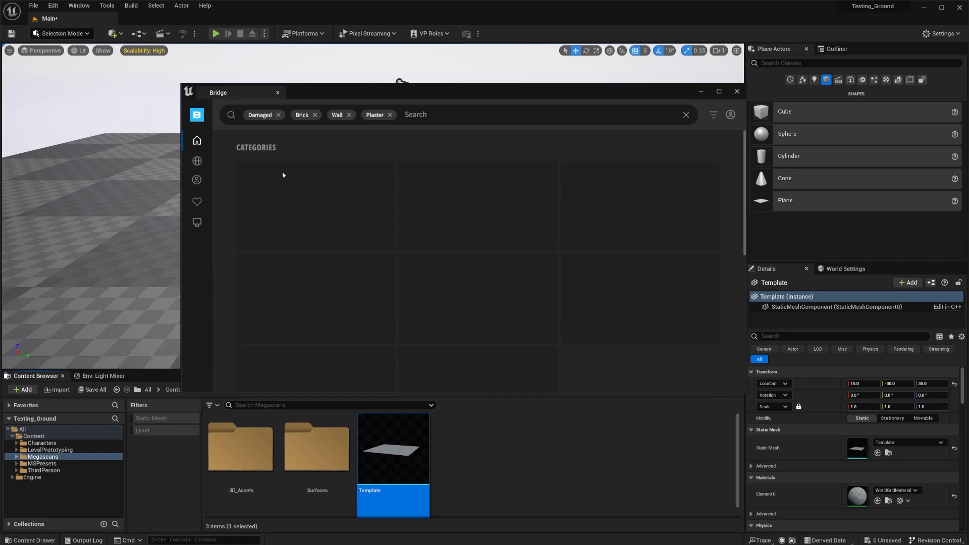
pyautogui.click(253, 154)
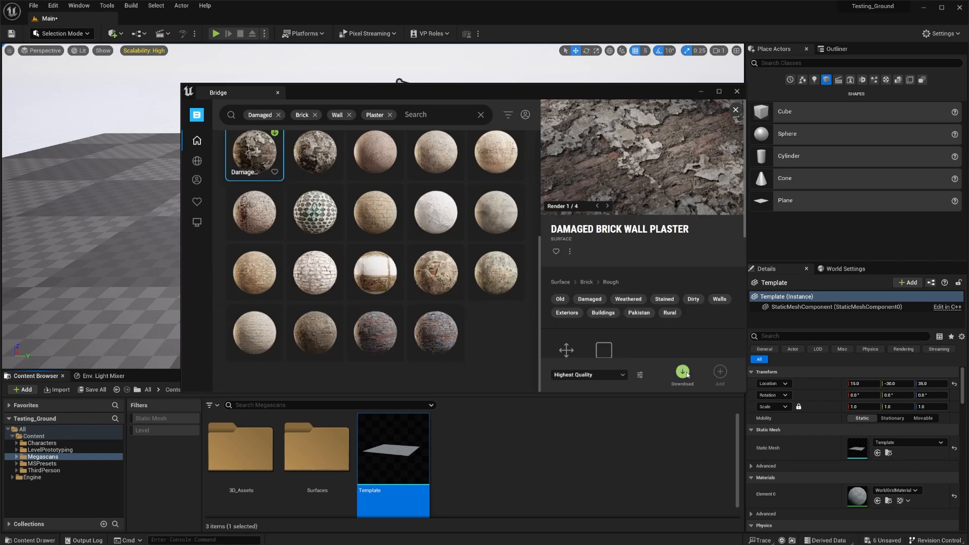
pyautogui.click(682, 375)
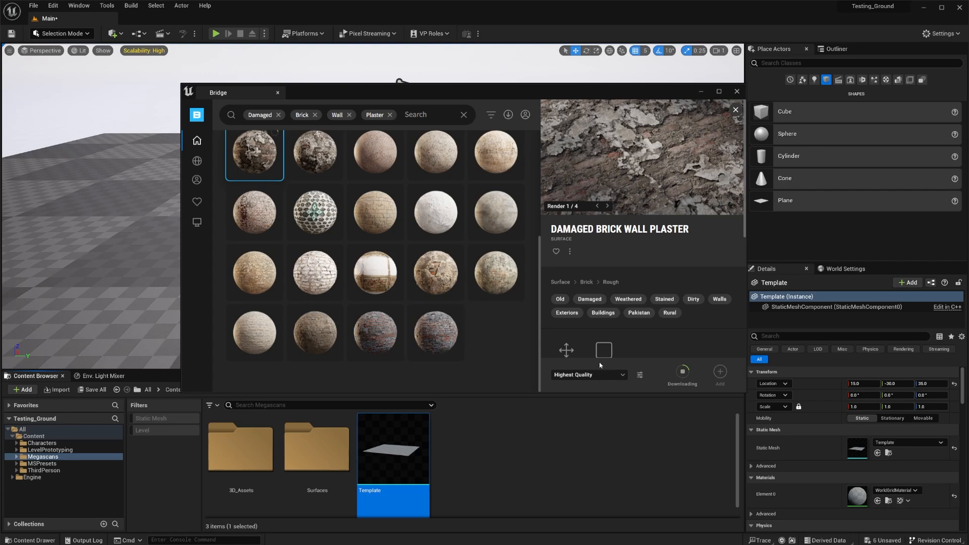
pyautogui.moveTo(696, 402)
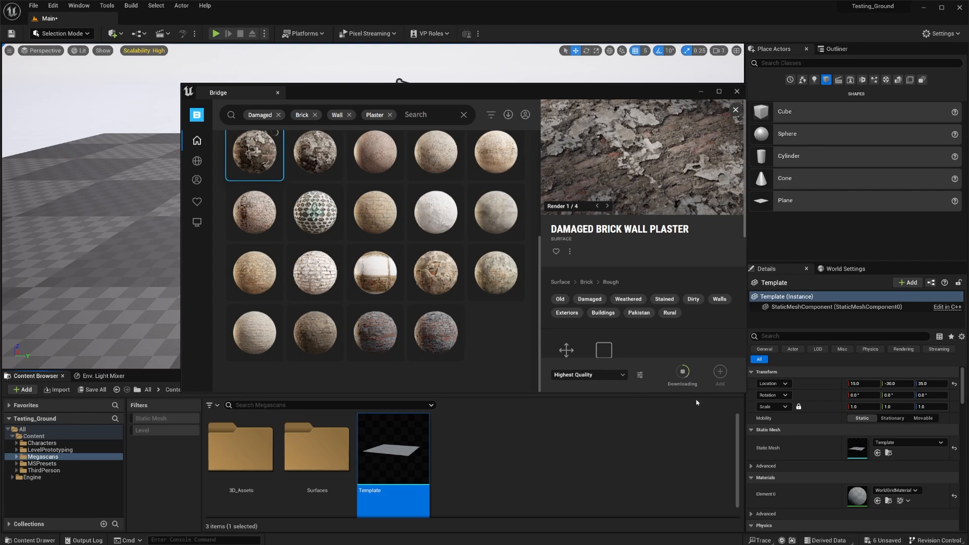
pyautogui.moveTo(692, 390)
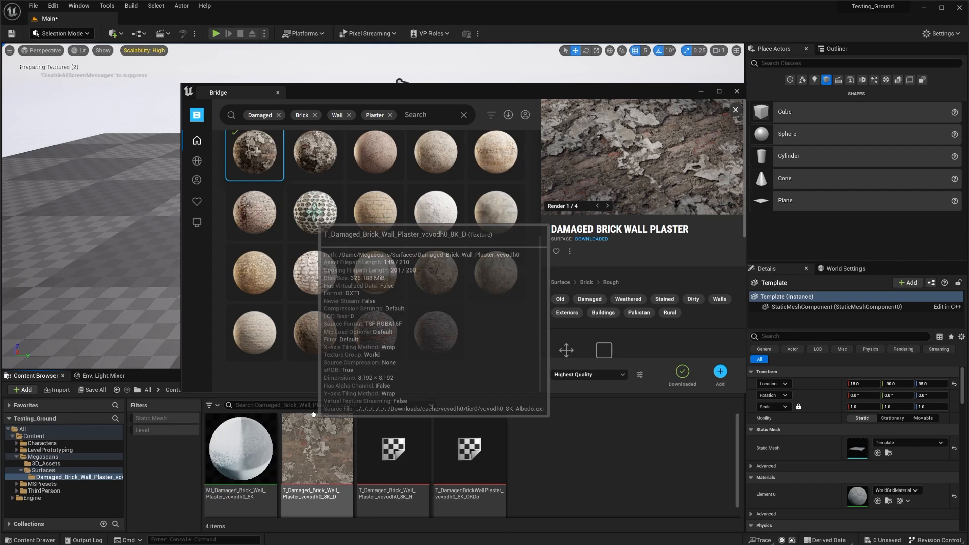
pyautogui.moveTo(314, 332)
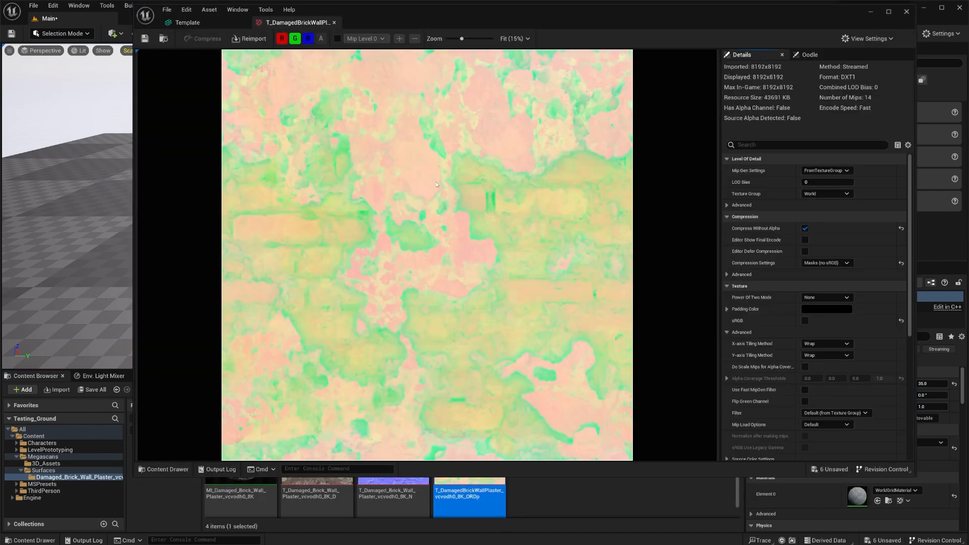
pyautogui.moveTo(501, 314)
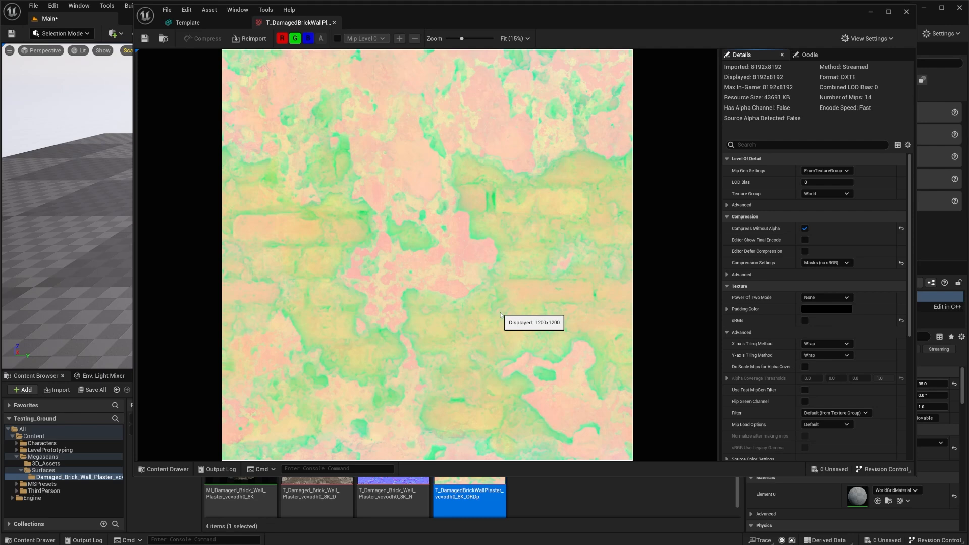
pyautogui.moveTo(469, 498)
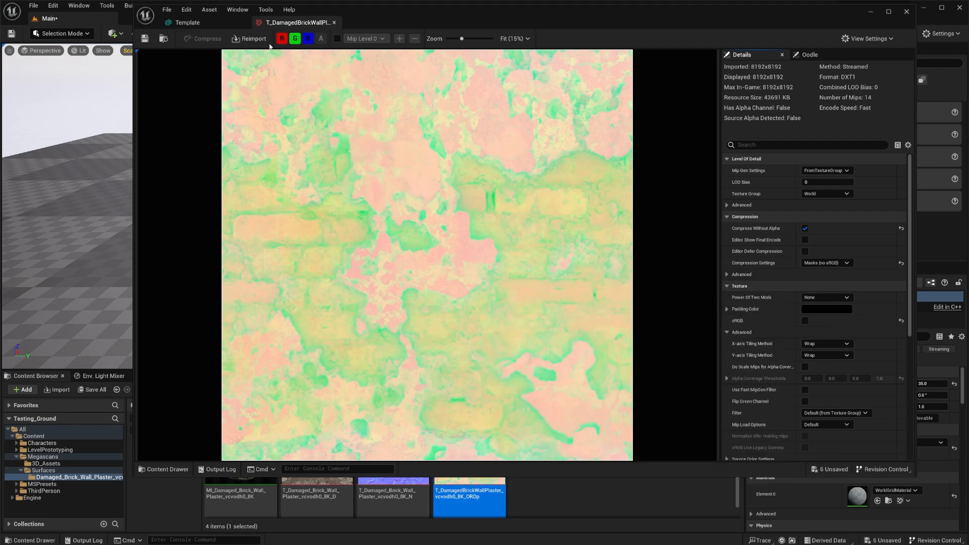
# Toggle the ORDp texture's red and green channels off and back on to inspect them.
pyautogui.click(281, 38)
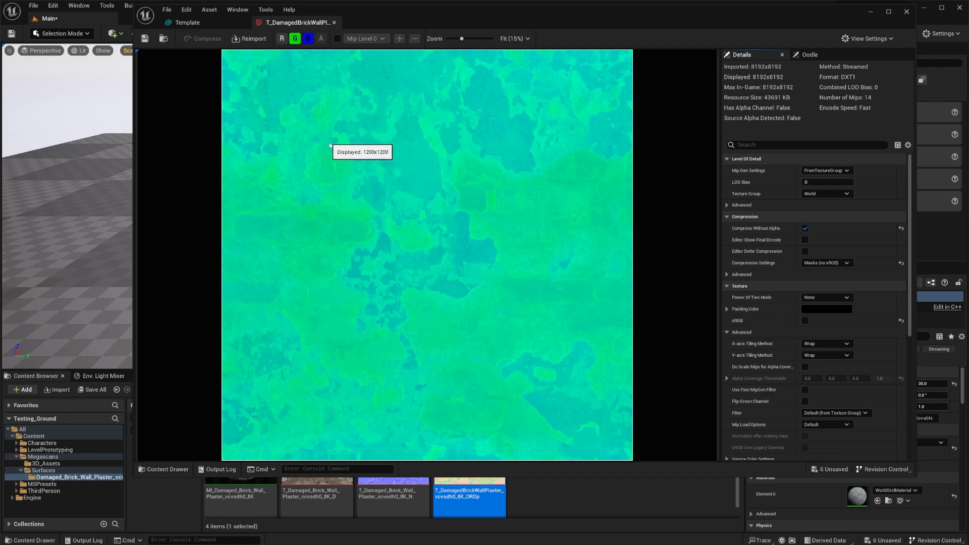
pyautogui.click(308, 39)
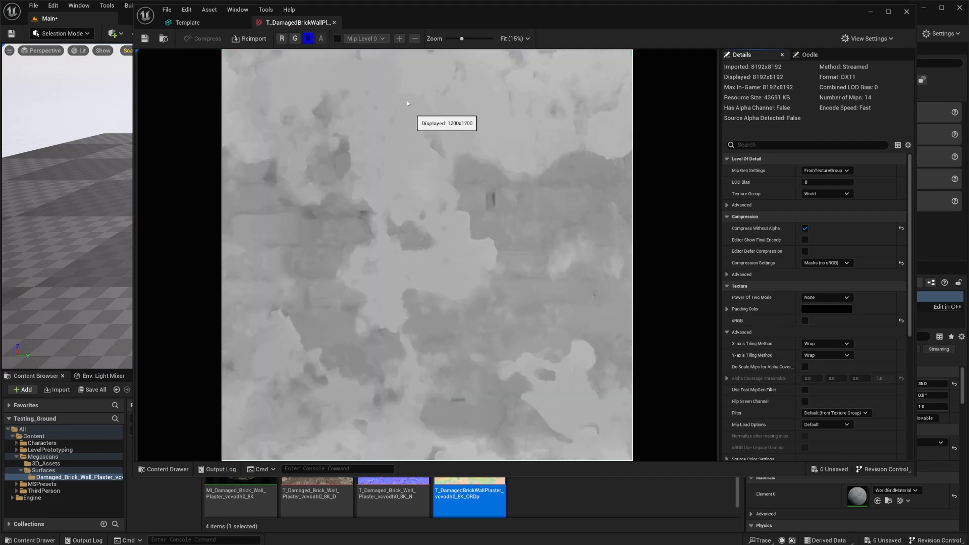
pyautogui.click(295, 38)
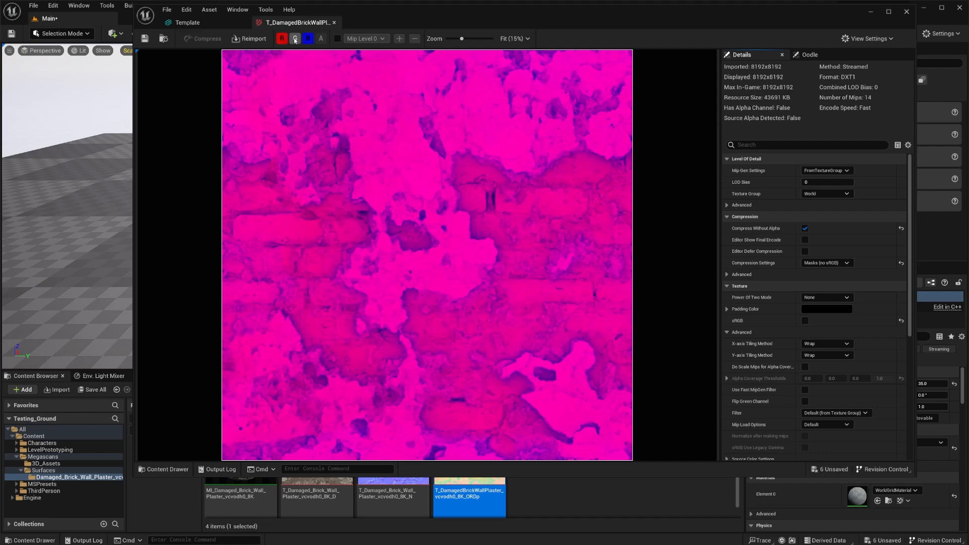
pyautogui.click(281, 38)
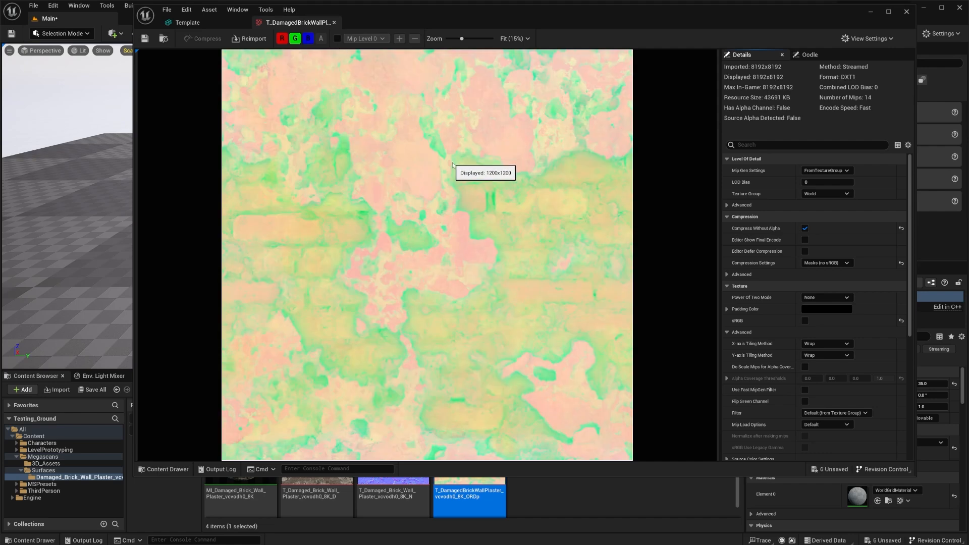
pyautogui.moveTo(321, 24)
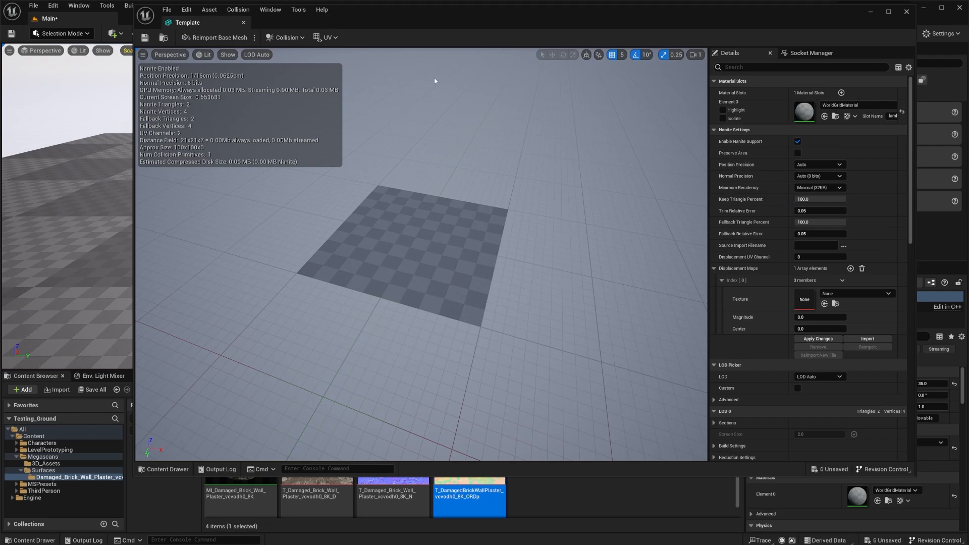
pyautogui.moveTo(439, 91)
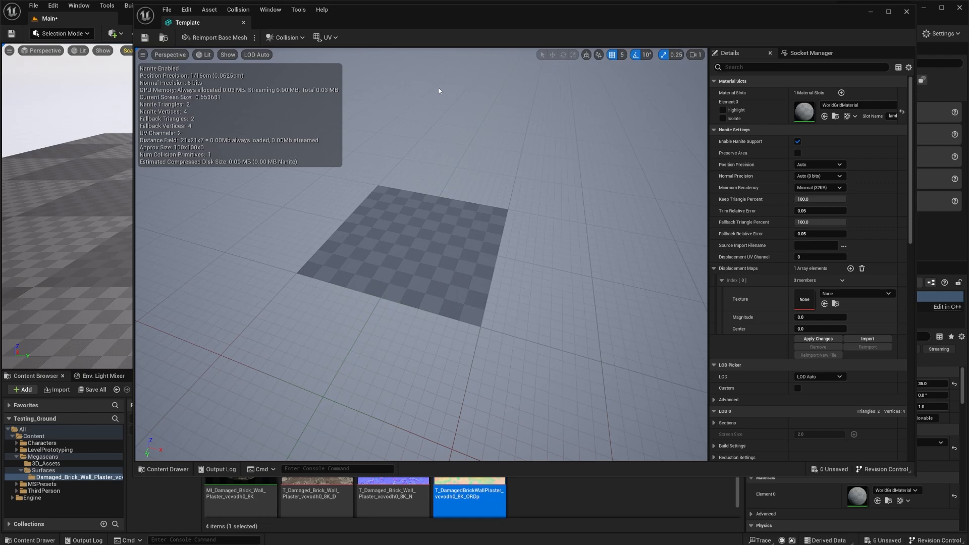
pyautogui.moveTo(438, 91)
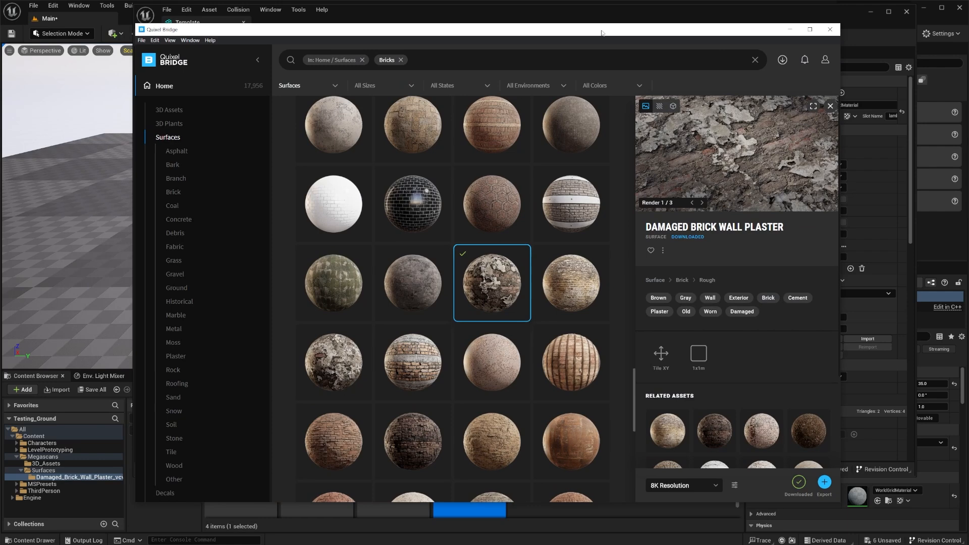
pyautogui.moveTo(411, 204)
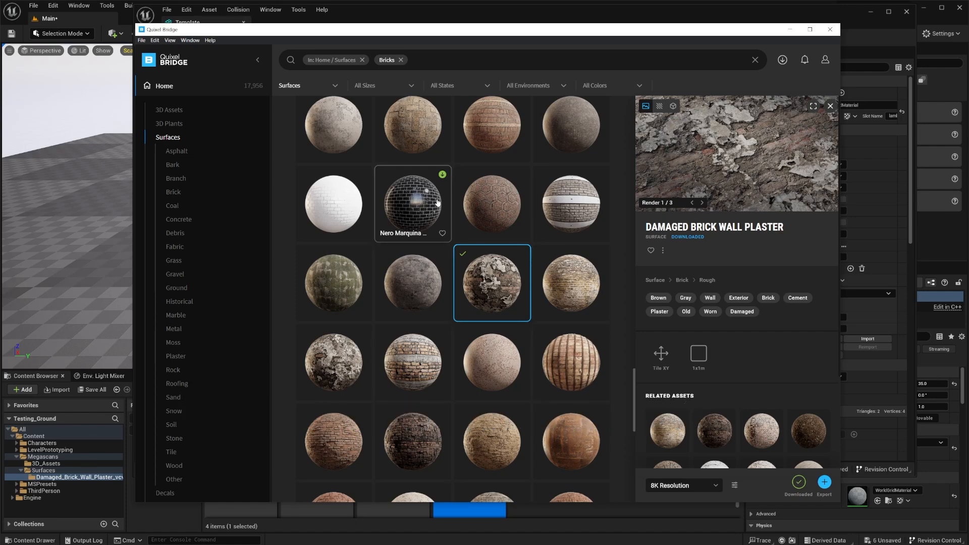
pyautogui.moveTo(737, 182)
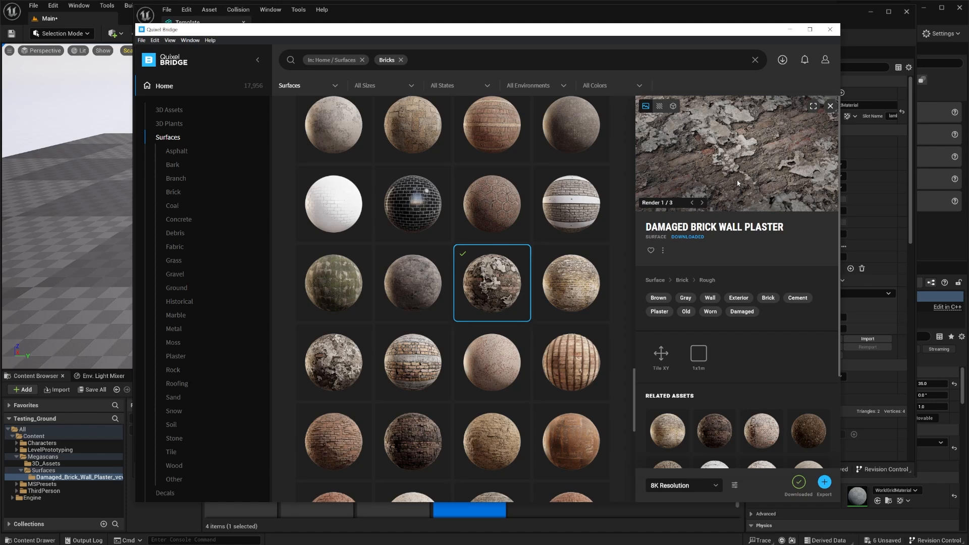
pyautogui.moveTo(631, 258)
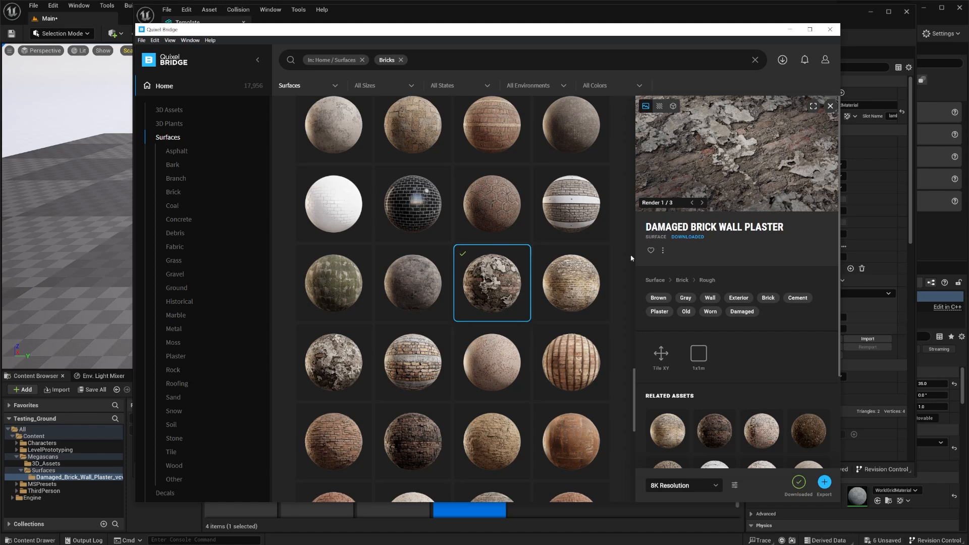
# Reselect Damaged Brick Wall Plaster after Dirty Brick Floor and choose Go to Files.
pyautogui.click(411, 283)
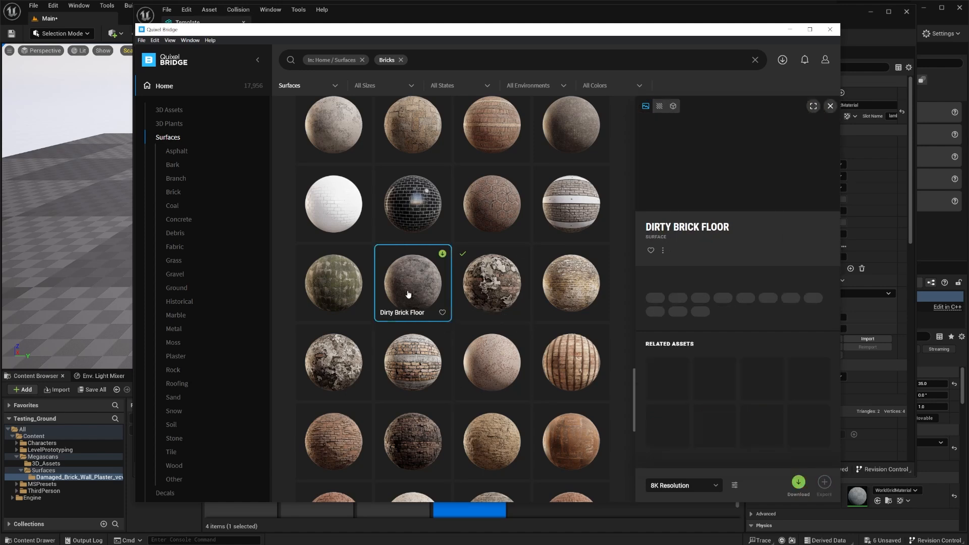
pyautogui.click(412, 283)
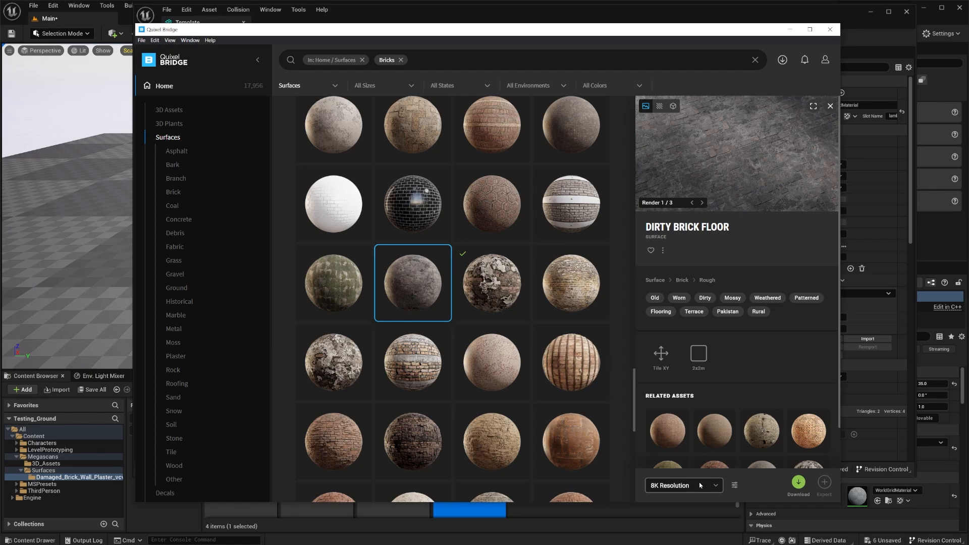
pyautogui.moveTo(533, 341)
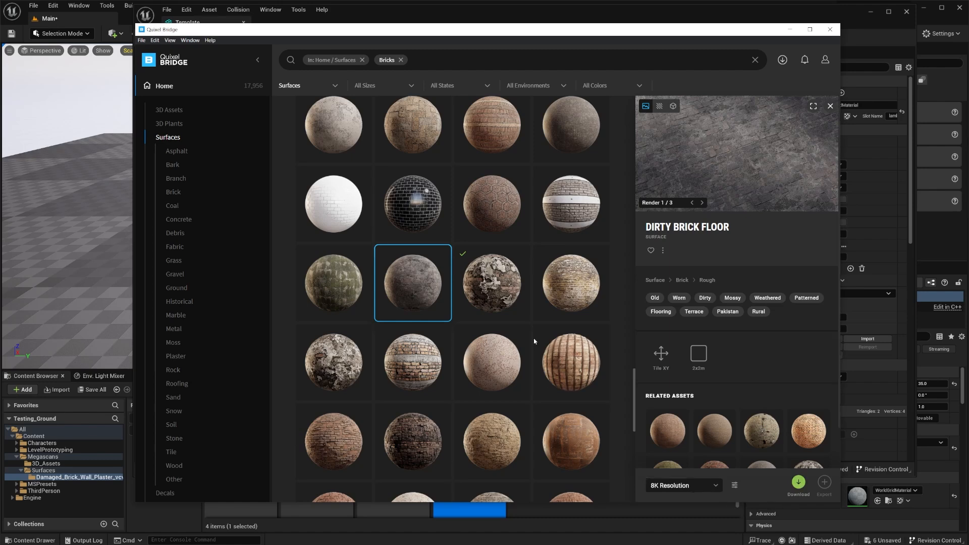
pyautogui.click(491, 282)
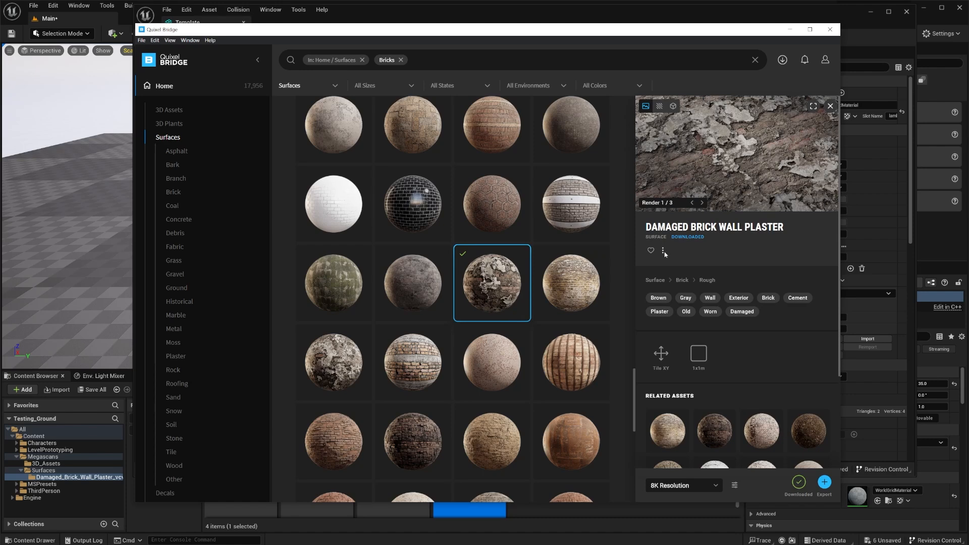
pyautogui.click(662, 251)
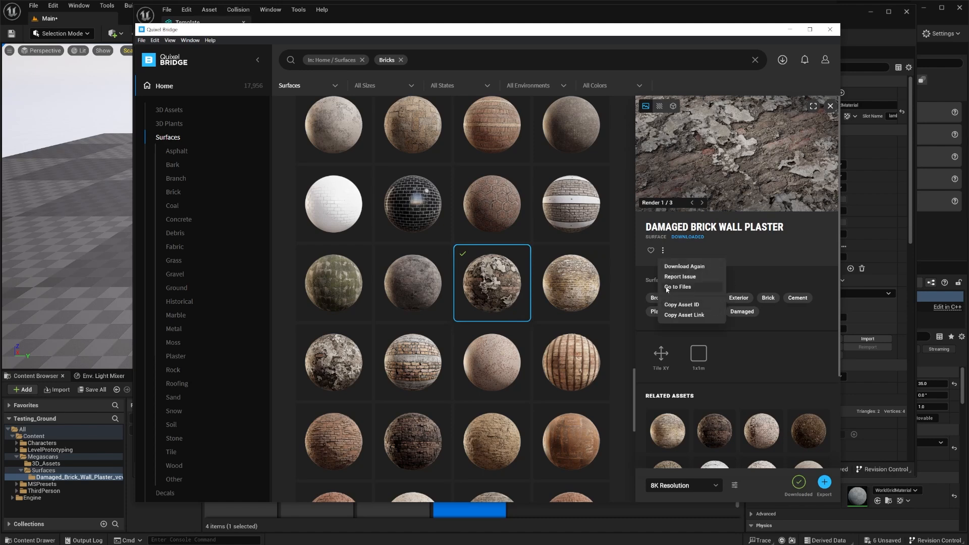
pyautogui.click(676, 287)
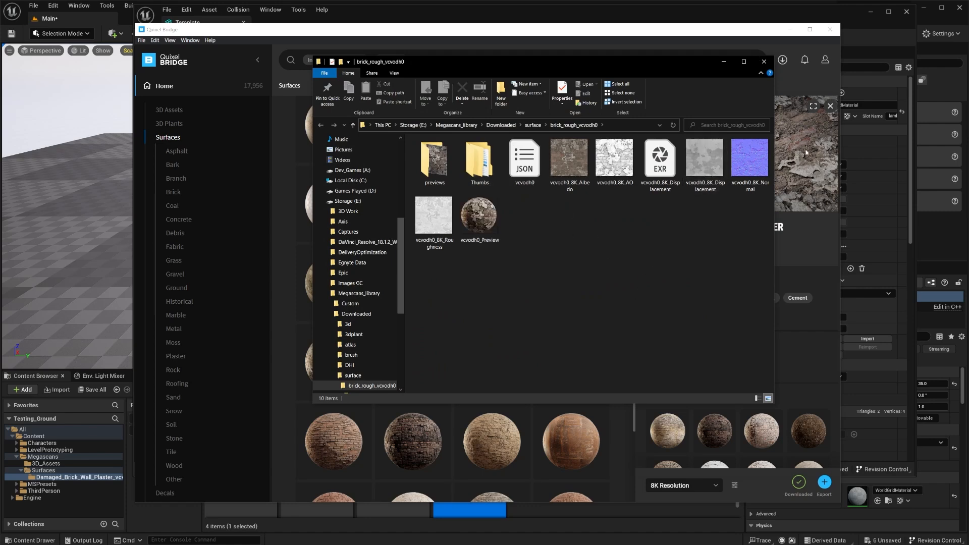
# Compare the sizes of the EXR and JPEG displacement maps in the download folder.
pyautogui.click(660, 160)
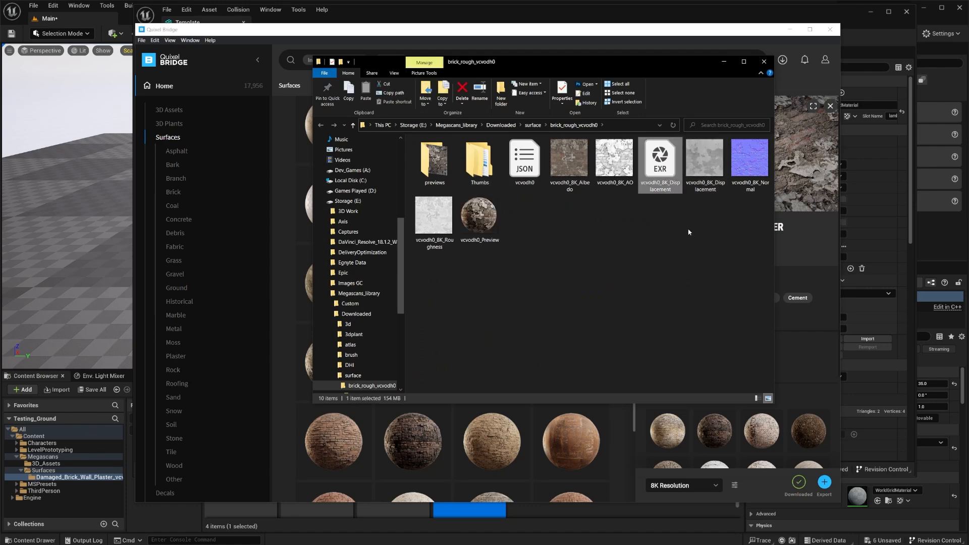
pyautogui.moveTo(690, 233)
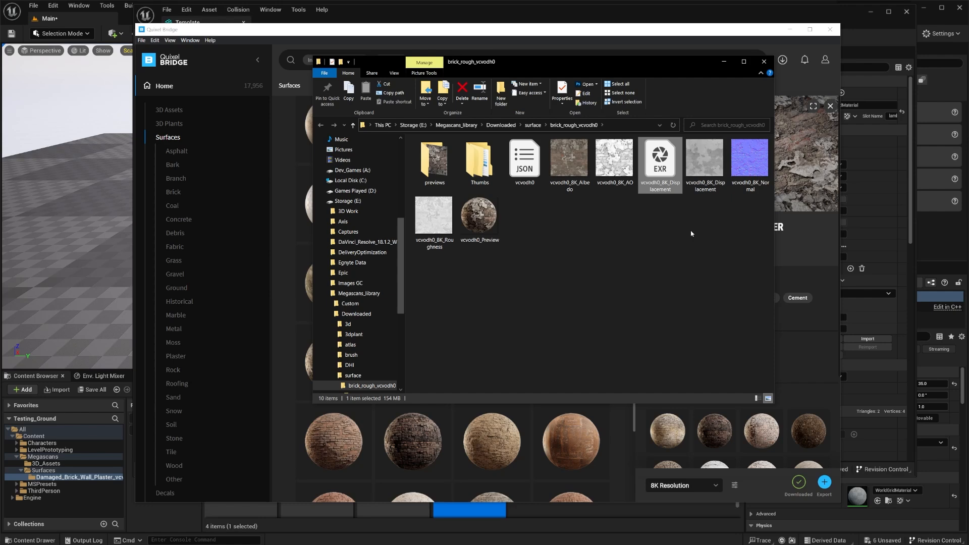
pyautogui.click(704, 162)
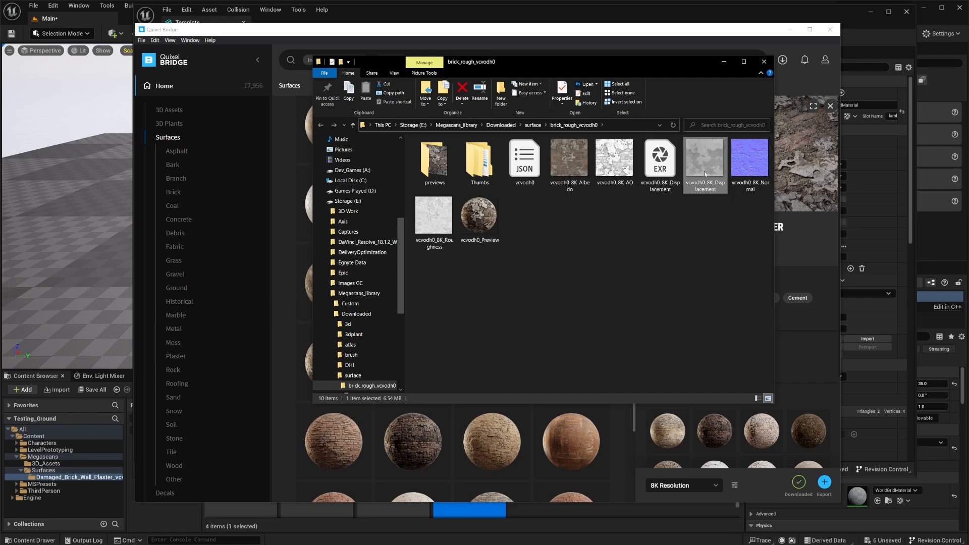
pyautogui.moveTo(820, 315)
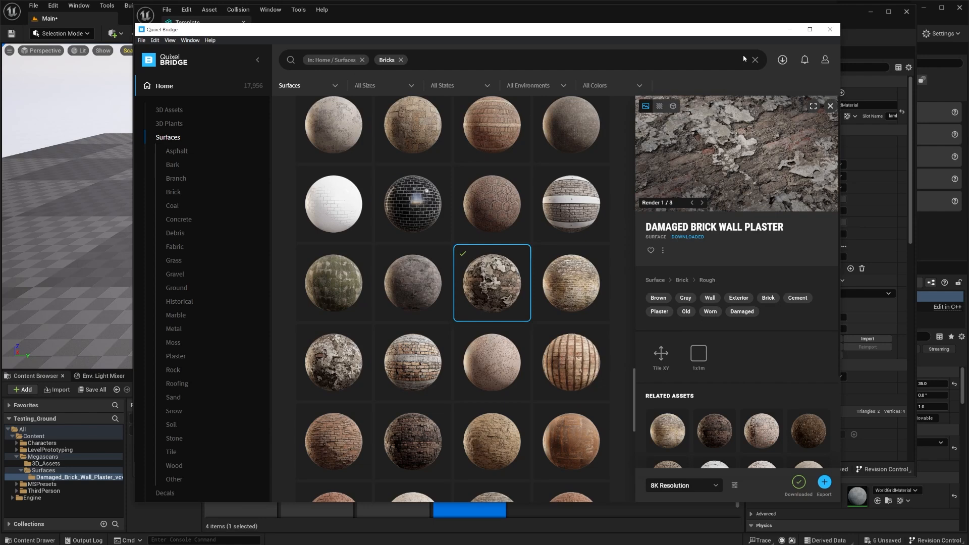
# Open Bridge's texture Download Settings showing the JPEG+EXR displacement format.
pyautogui.click(735, 484)
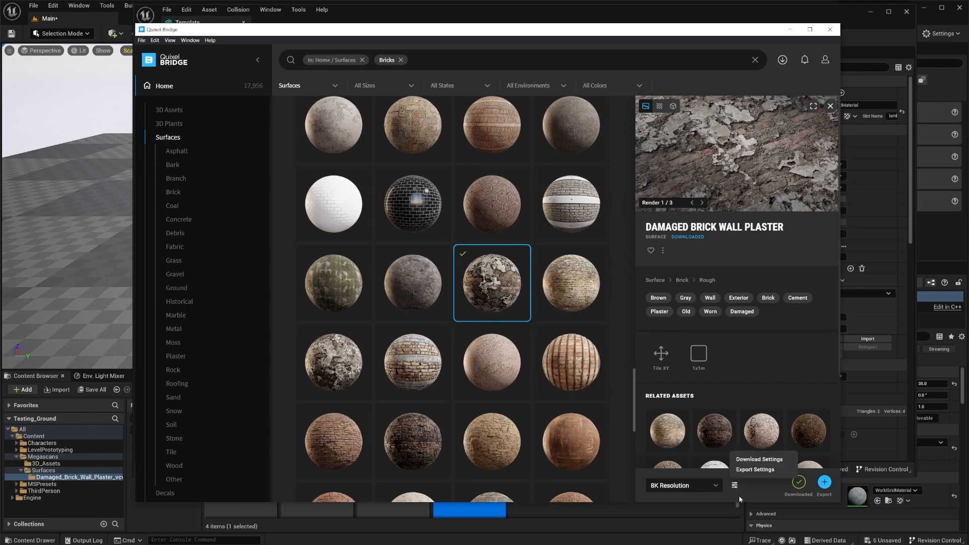
pyautogui.moveTo(735, 487)
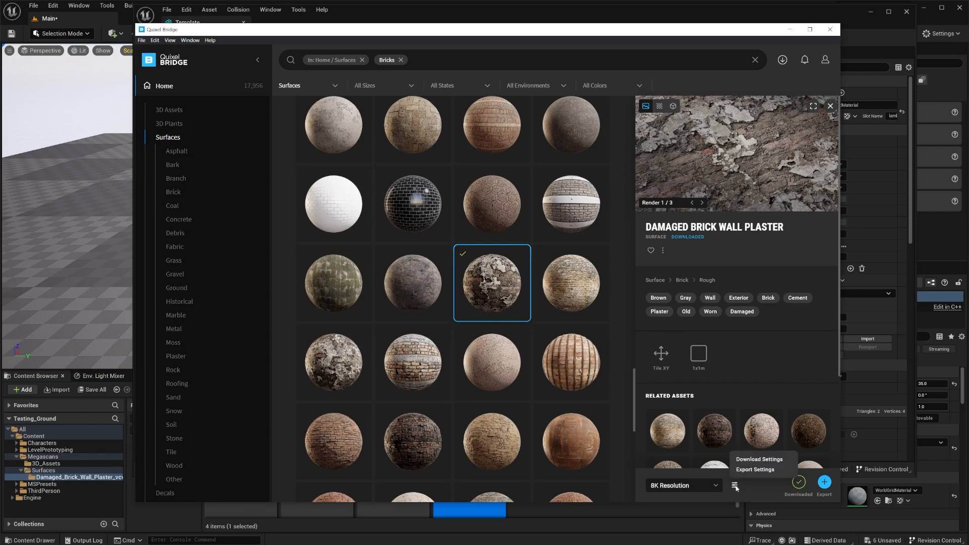
pyautogui.moveTo(758, 459)
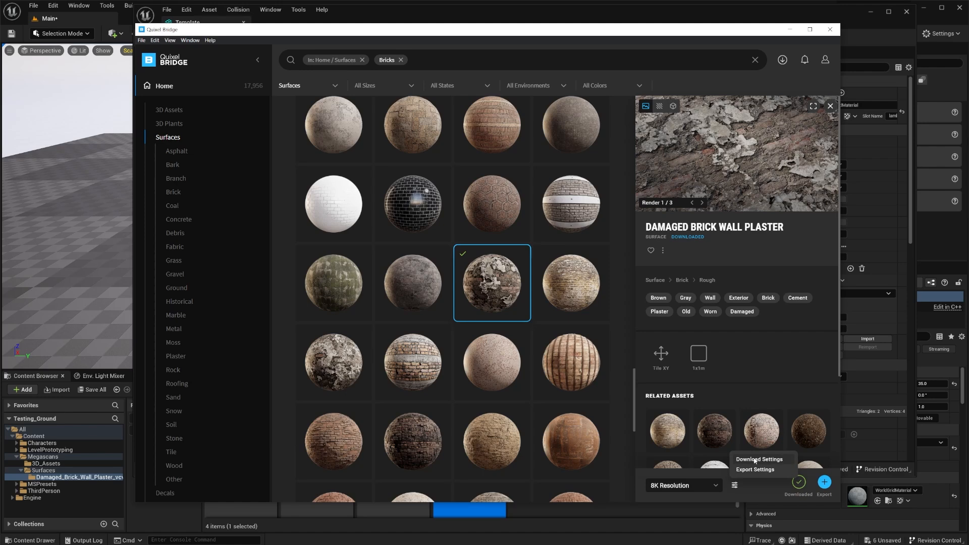
pyautogui.click(758, 459)
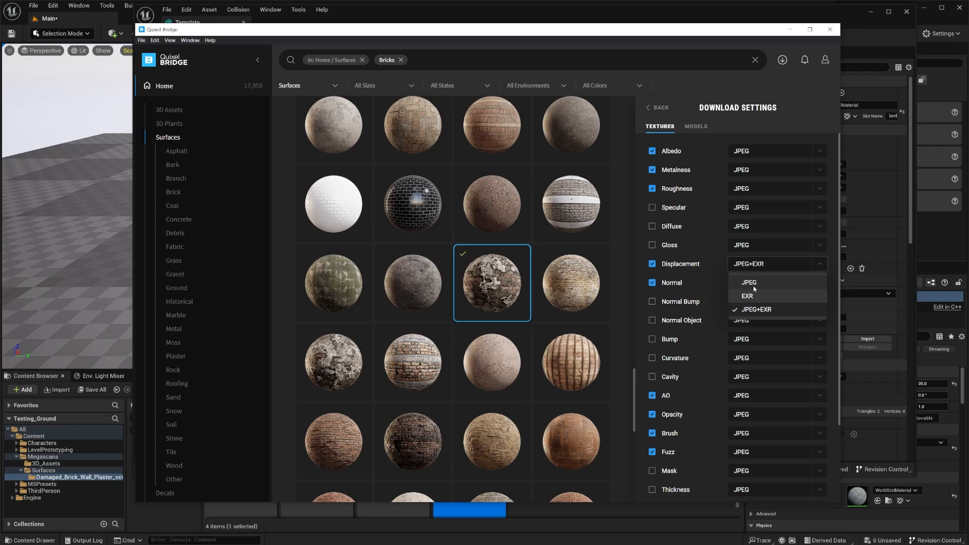
pyautogui.moveTo(788, 286)
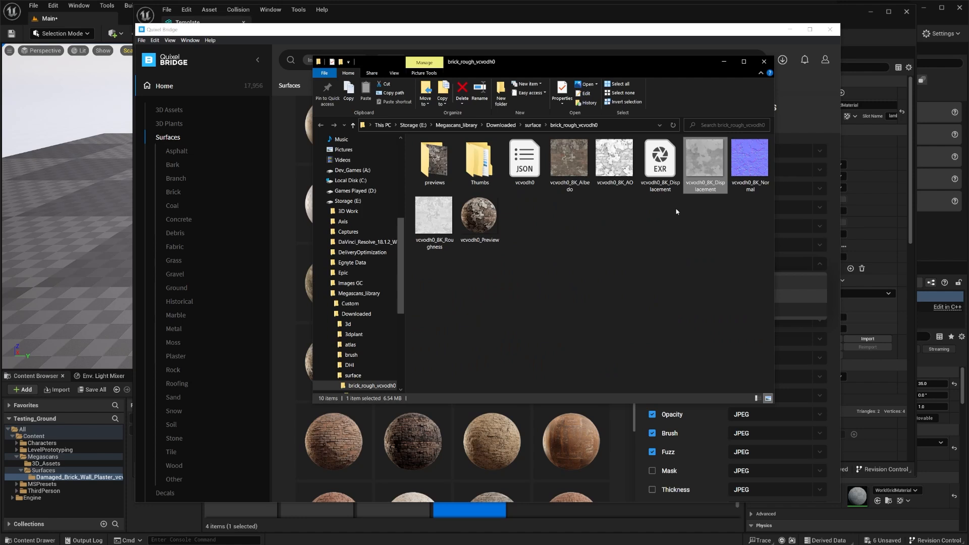
pyautogui.moveTo(702, 225)
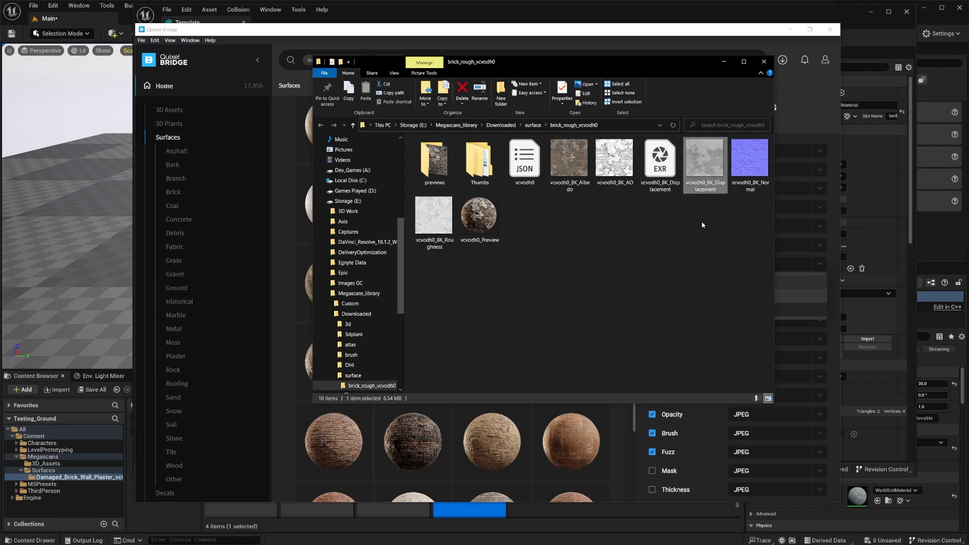
# Select the EXR displacement map file rather than the JPEG one.
pyautogui.click(658, 162)
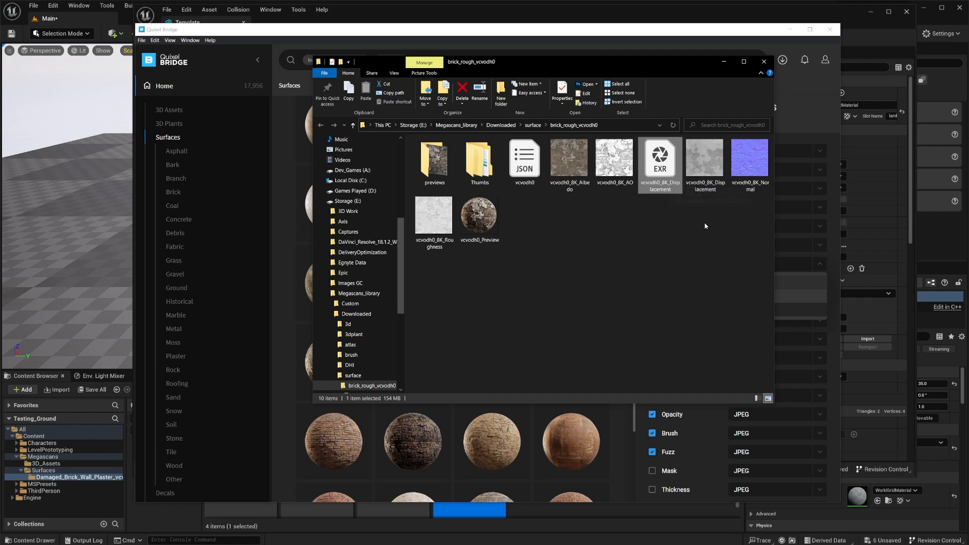
pyautogui.click(704, 162)
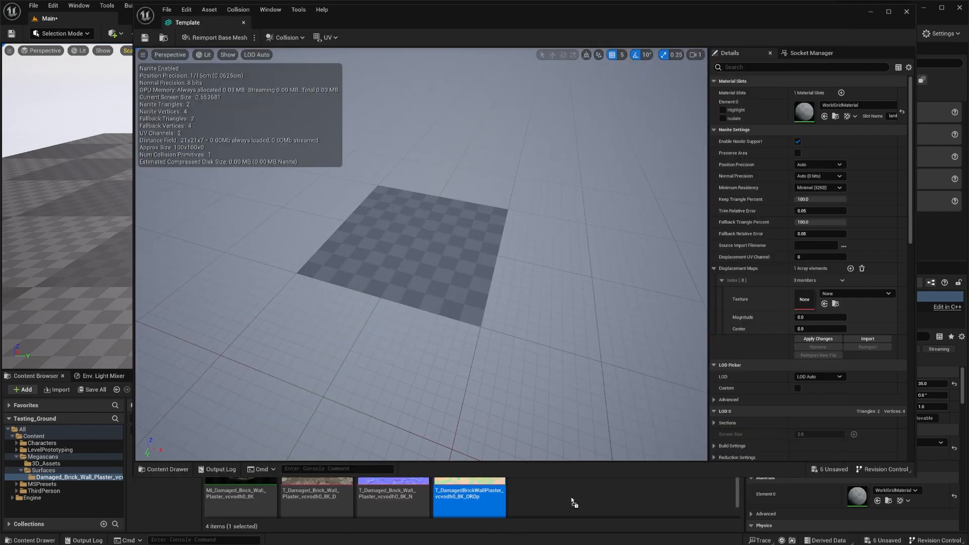
# Import the EXR as the vcvodh0_8K_Displacement texture into the surface folder.
pyautogui.click(544, 494)
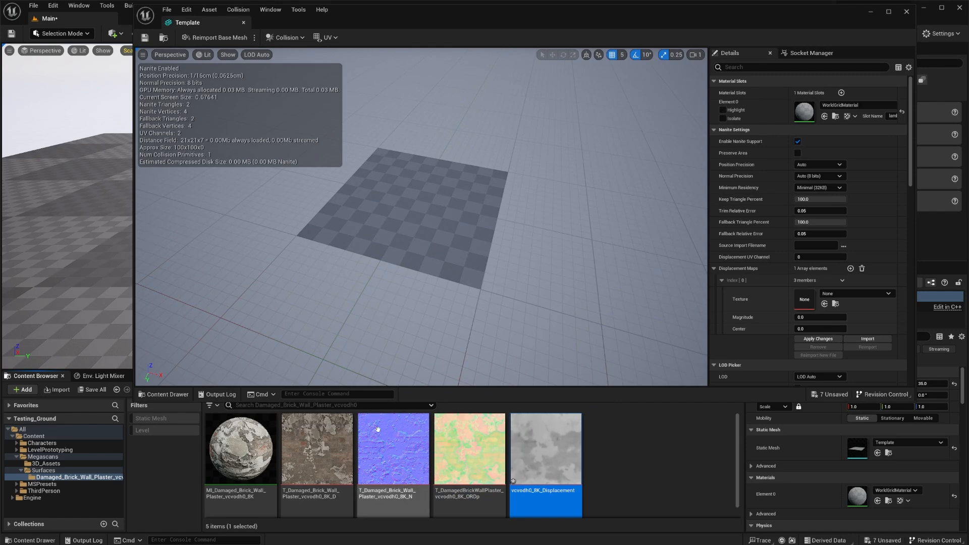
pyautogui.moveTo(241, 448)
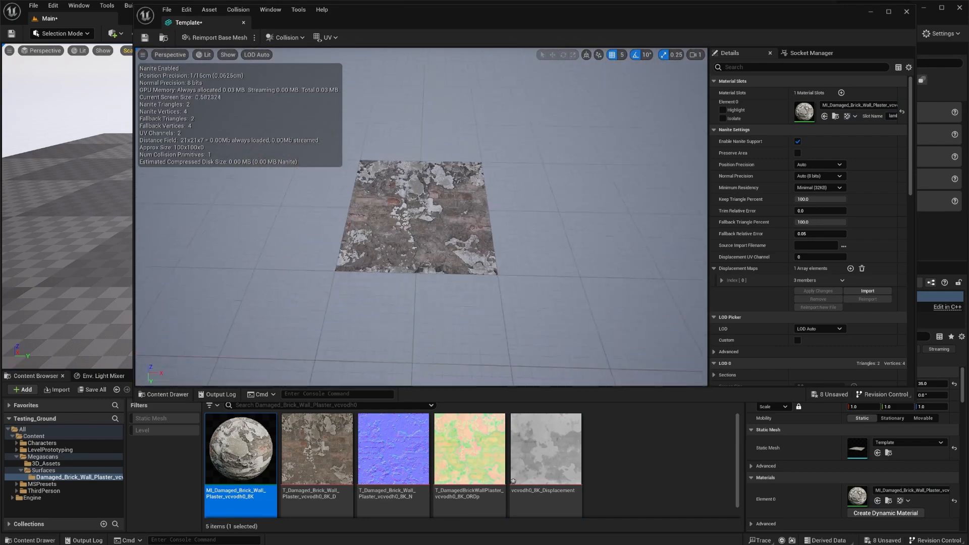
# Expand Displacement Maps Index 0 and inspect the plane's sparse wireframe before returning to Lit.
pyautogui.click(697, 55)
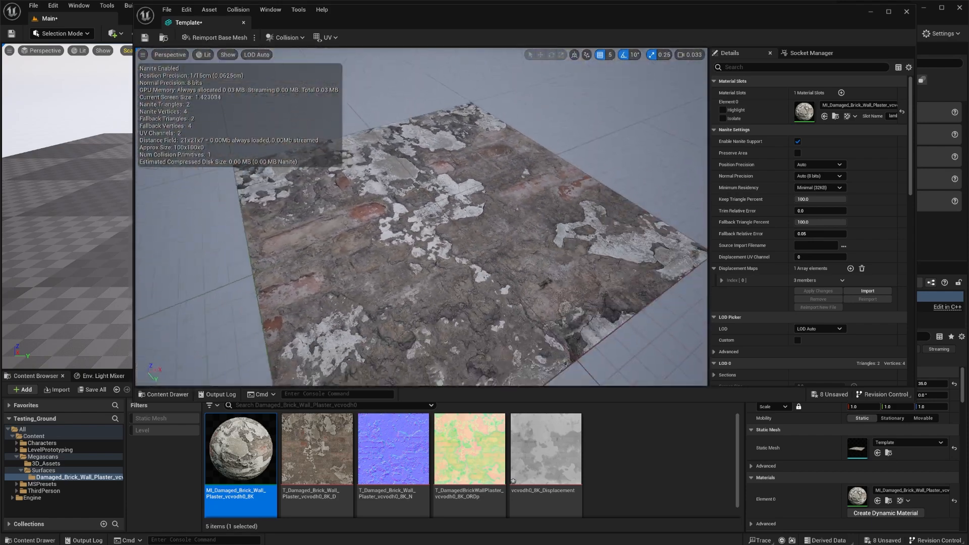
pyautogui.click(205, 55)
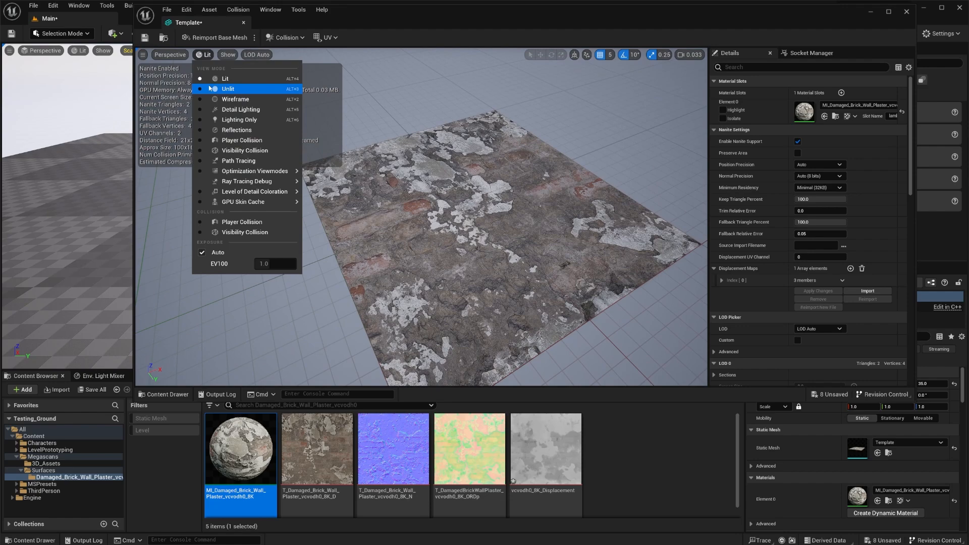
pyautogui.click(236, 99)
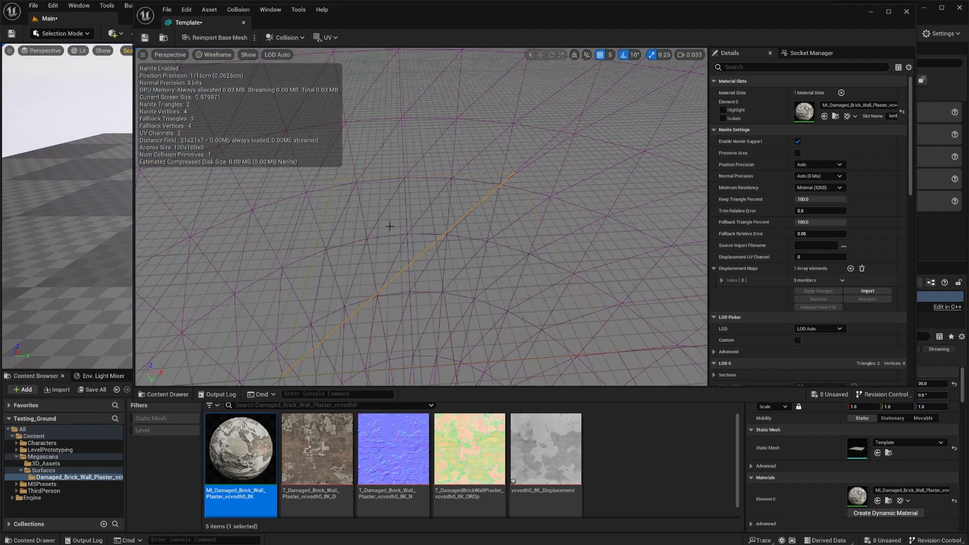
pyautogui.click(216, 54)
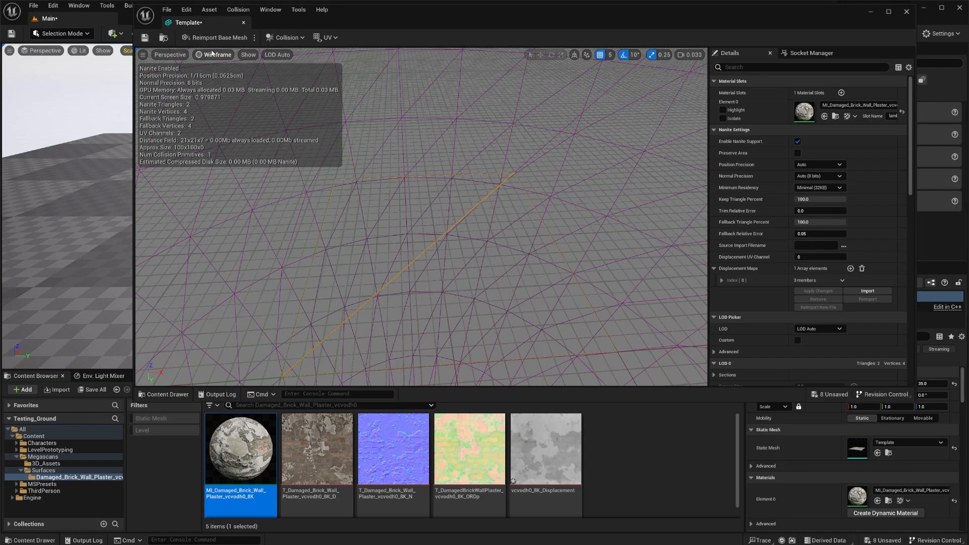
pyautogui.click(215, 54)
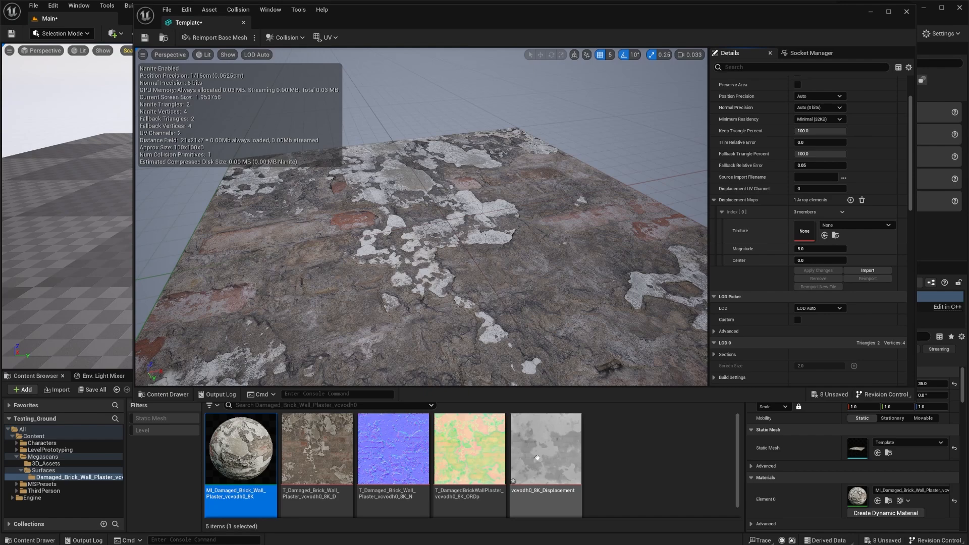
# Assign vcvodh0_8K_Displacement with Magnitude 3.0 and Fallback Relative Error 0.0, and apply.
pyautogui.click(544, 448)
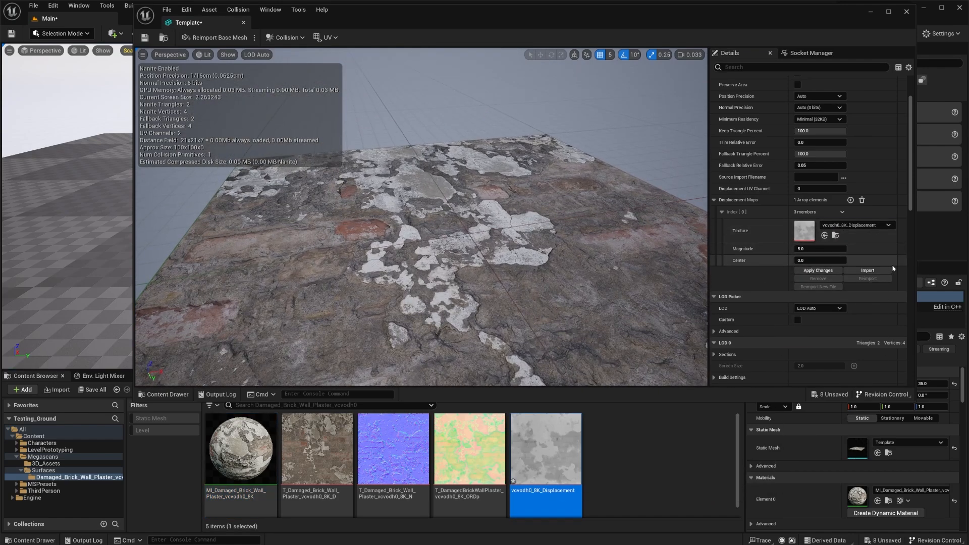
pyautogui.tripleClick(819, 248)
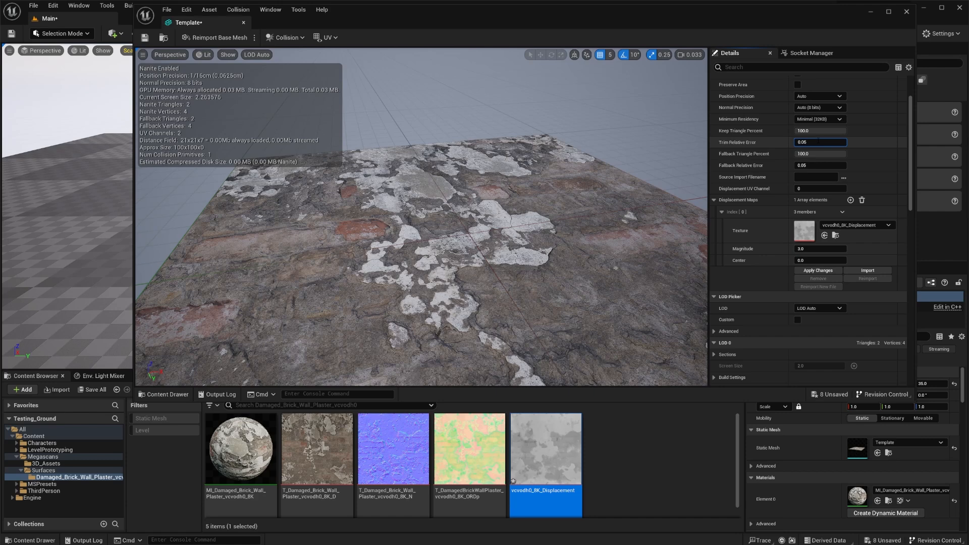
pyautogui.click(819, 165)
pyautogui.write('0')
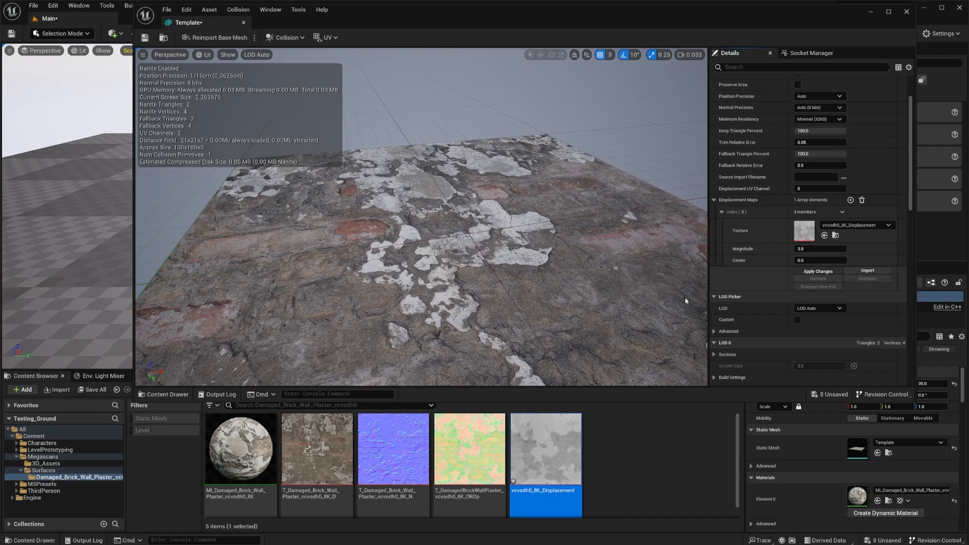
pyautogui.click(817, 272)
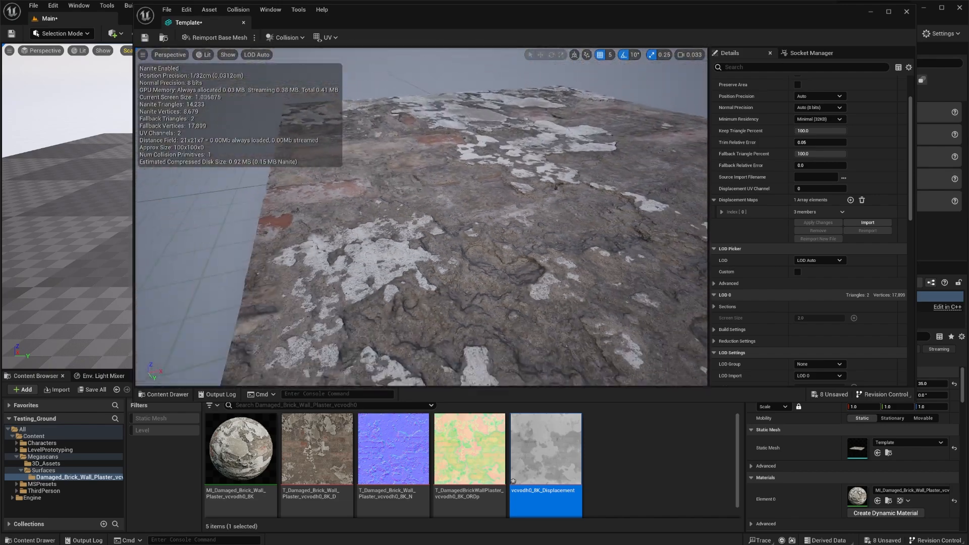
# View the displaced plane's dense triangles in Wireframe, then switch back to Lit shading.
pyautogui.click(204, 54)
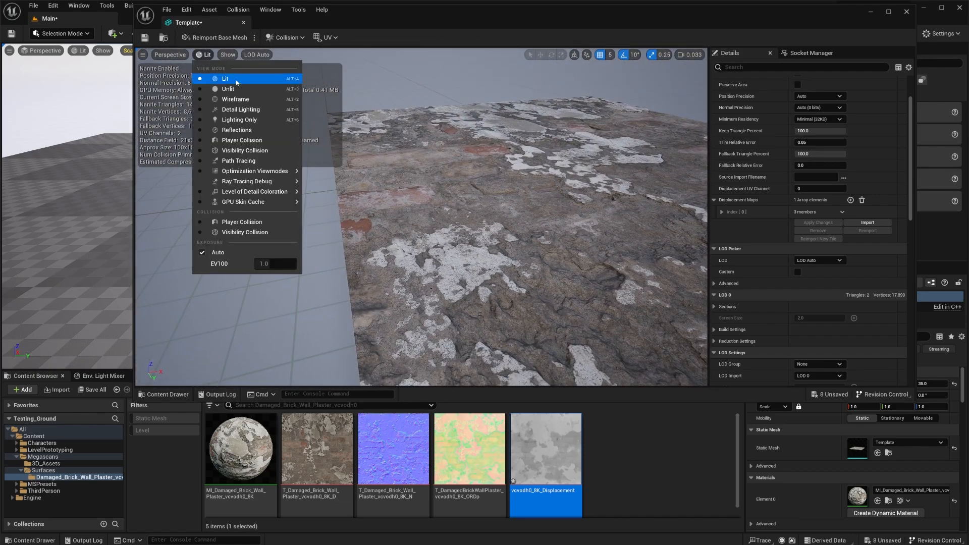
pyautogui.click(235, 99)
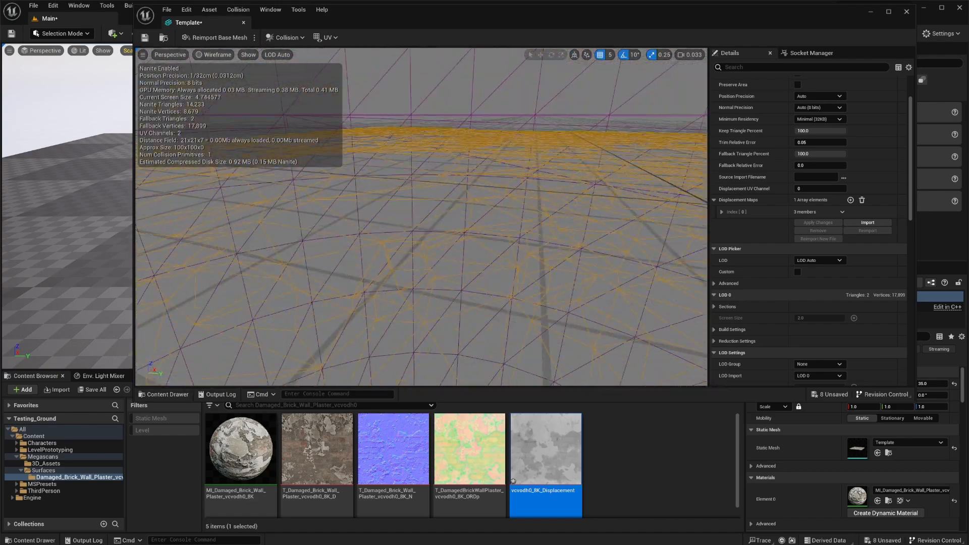
pyautogui.click(215, 54)
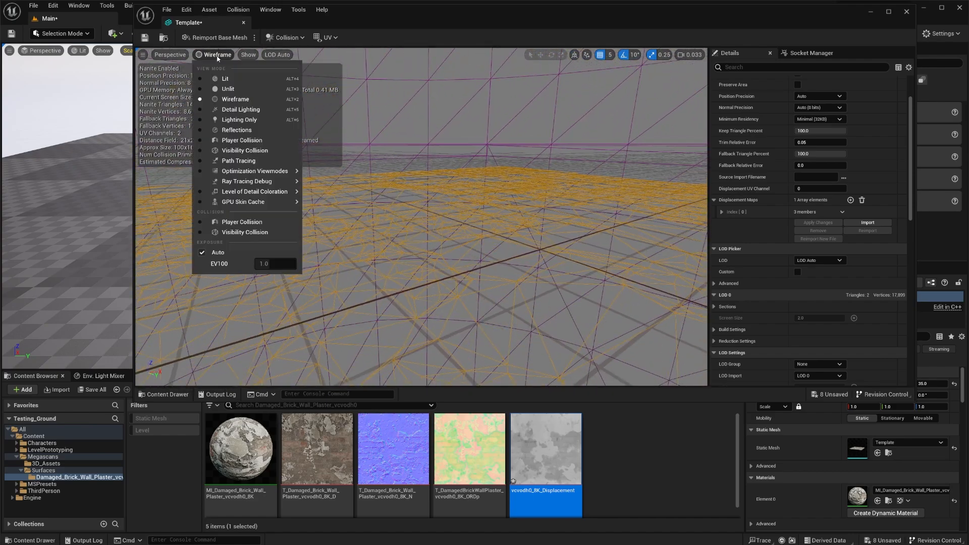
pyautogui.click(224, 79)
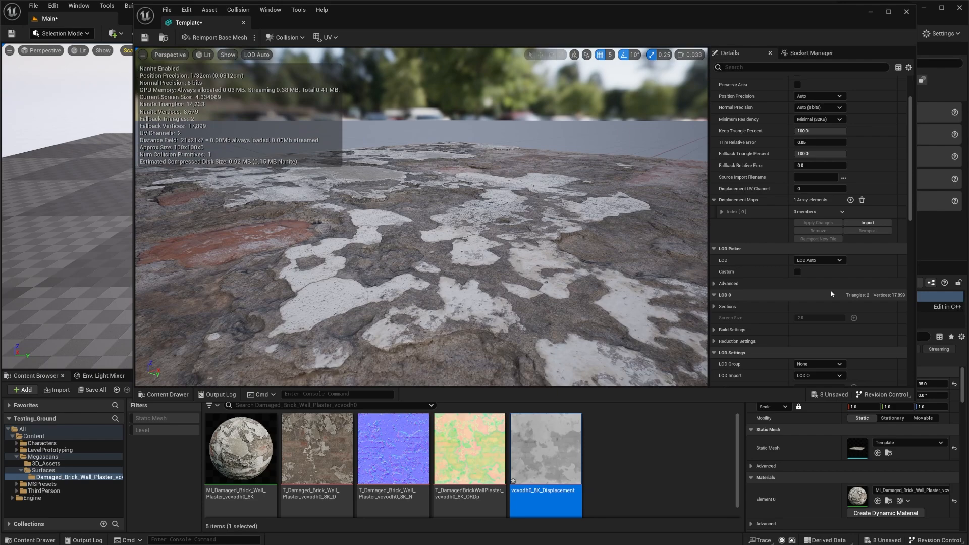
pyautogui.scroll(3)
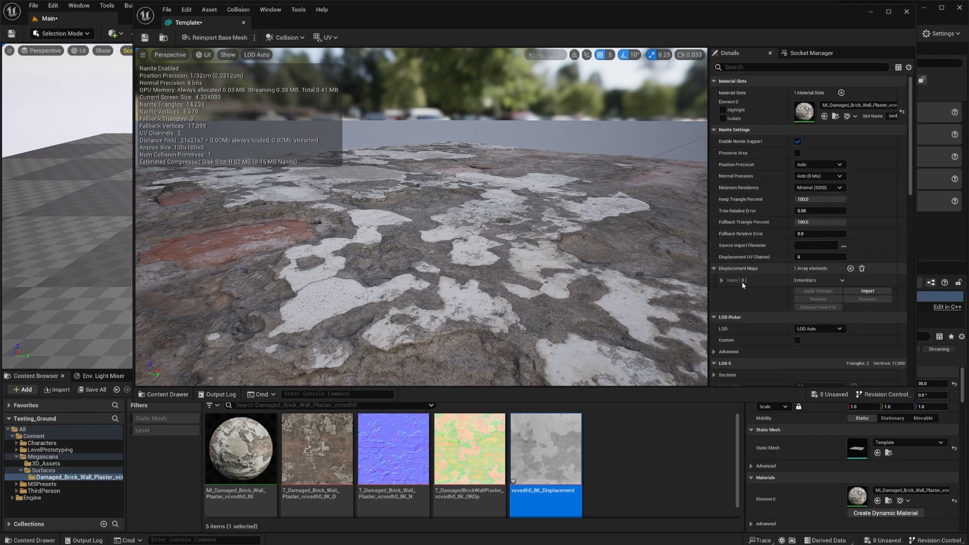
# Expand Displacement Maps Index 0 and apply the changes to rebuild the Template mesh.
pyautogui.click(721, 280)
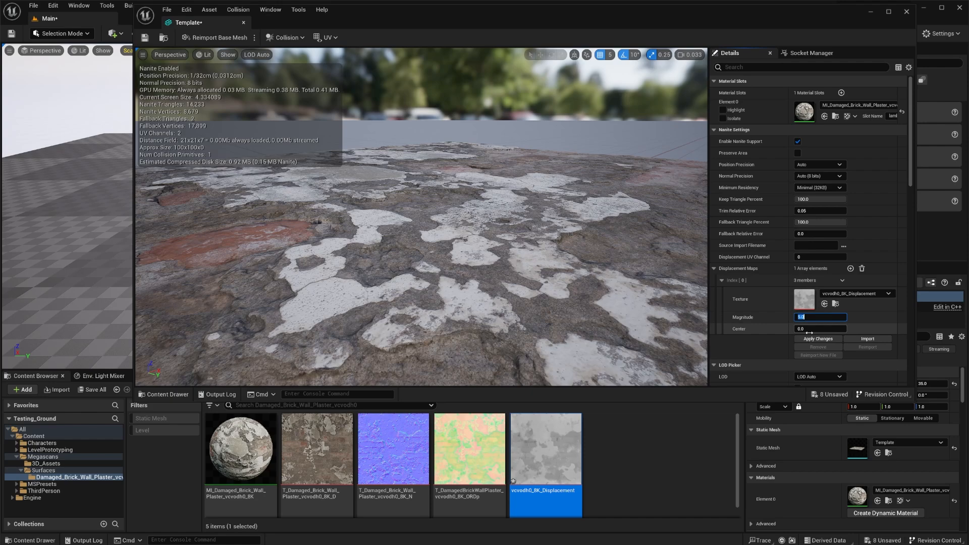
pyautogui.click(817, 339)
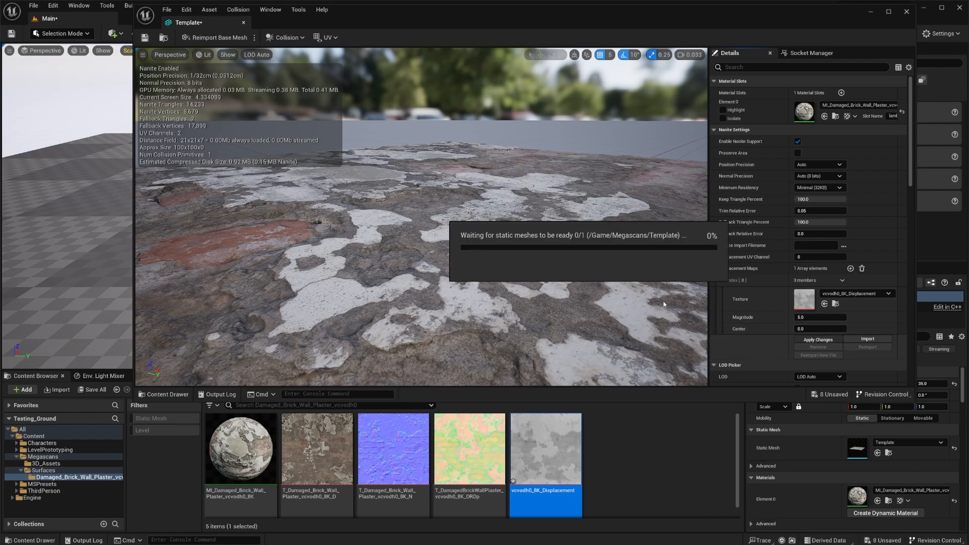
pyautogui.moveTo(528, 275)
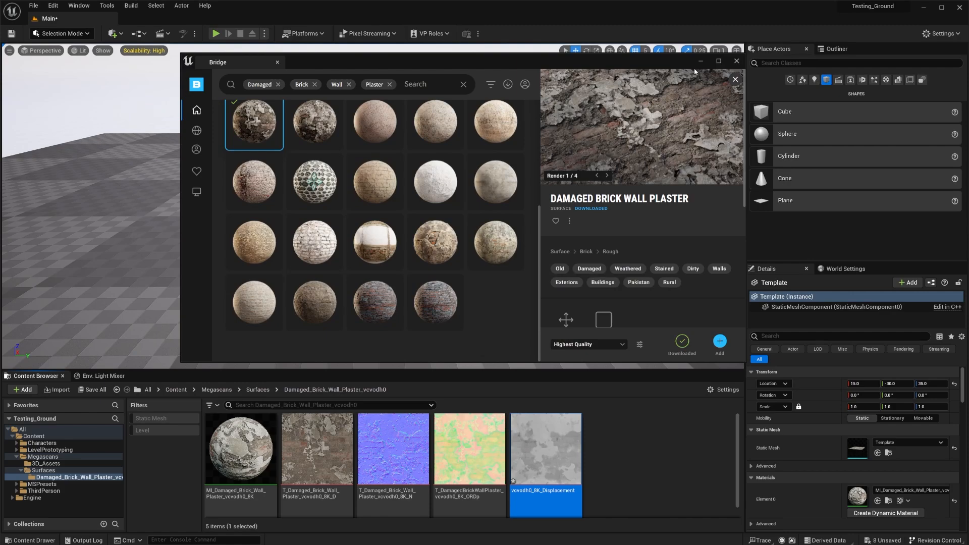
# Close the Bridge window, revealing the displaced brick-plaster wall in the level.
pyautogui.click(735, 78)
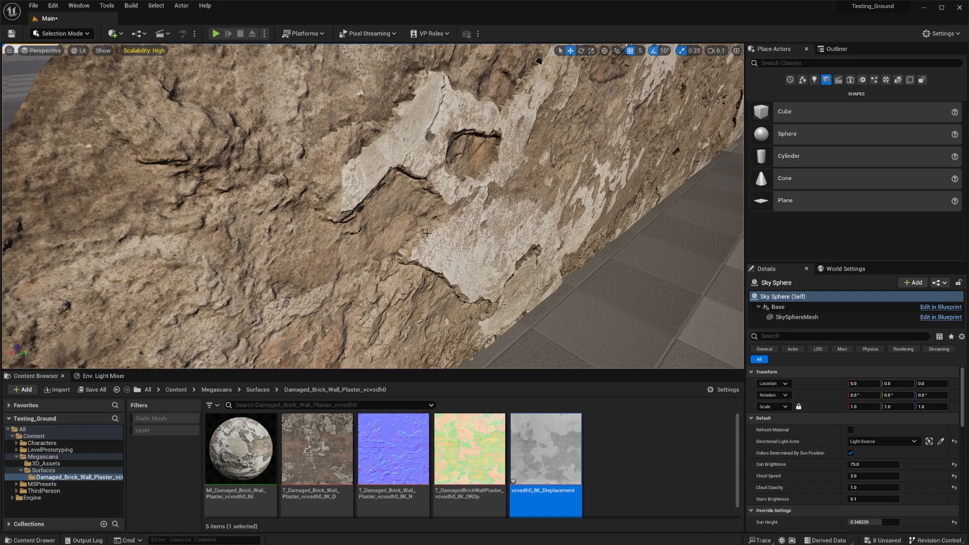
pyautogui.moveTo(432, 232)
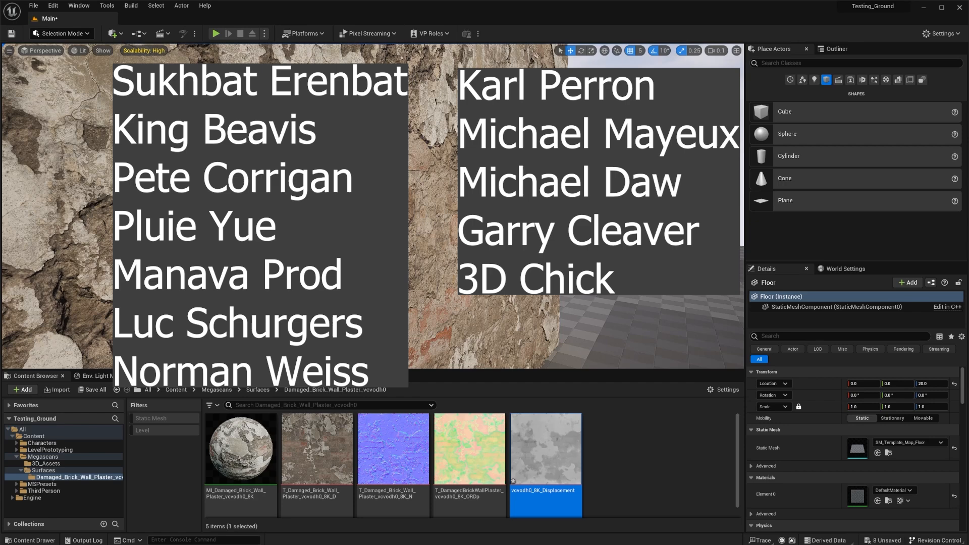
pyautogui.moveTo(676, 325)
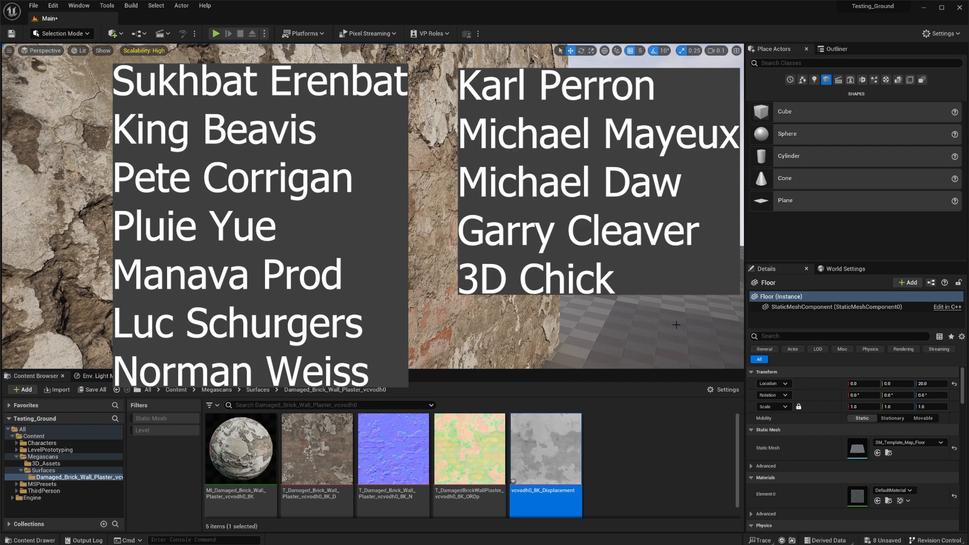
pyautogui.moveTo(577, 308)
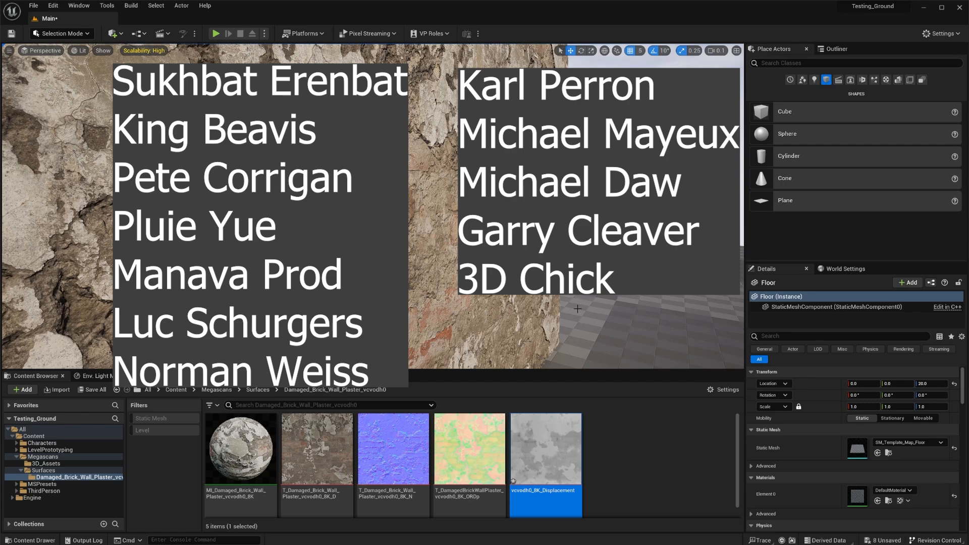
pyautogui.moveTo(596, 317)
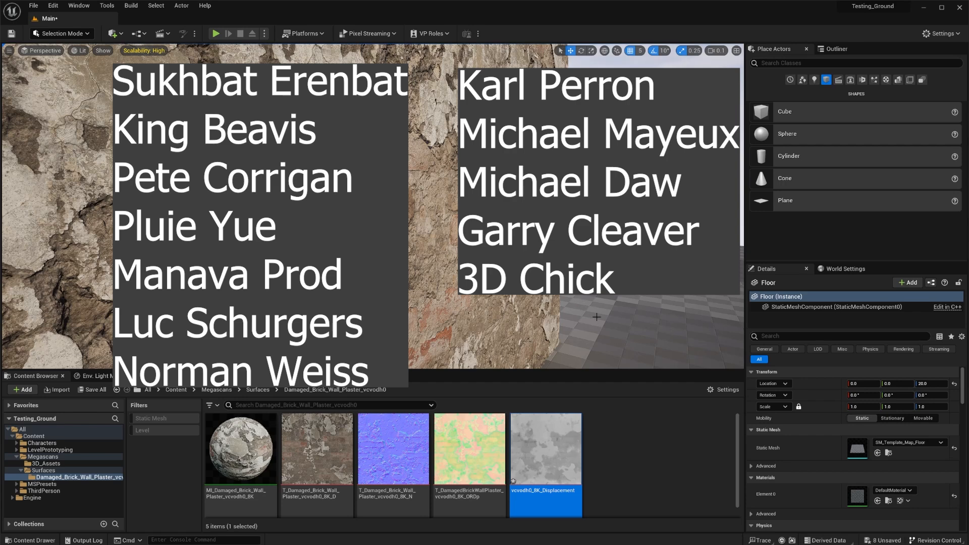